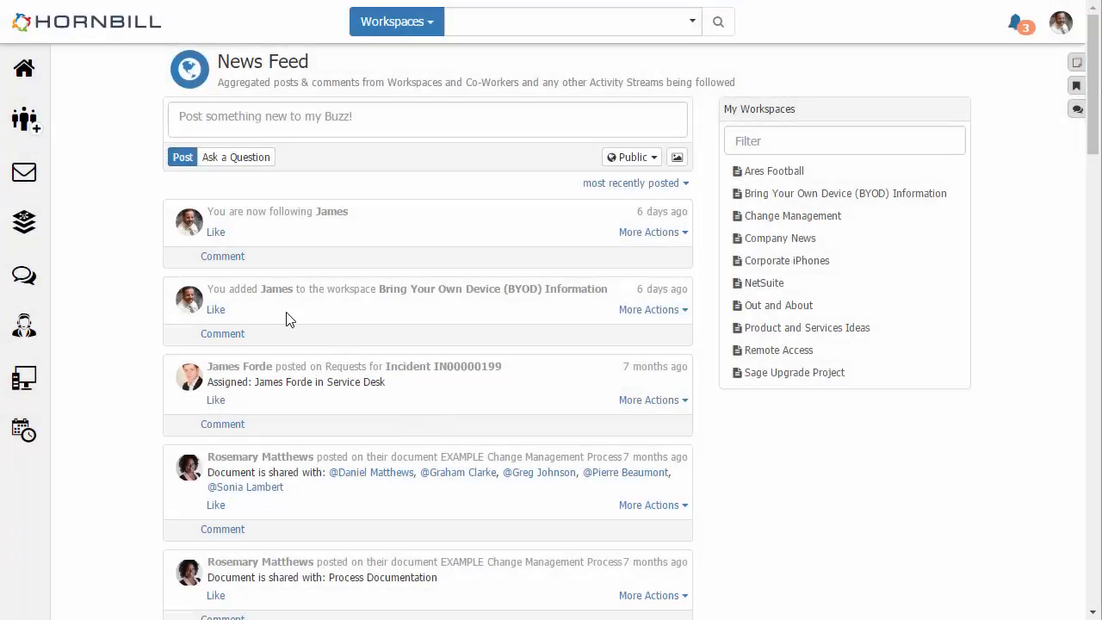
pyautogui.moveTo(262, 296)
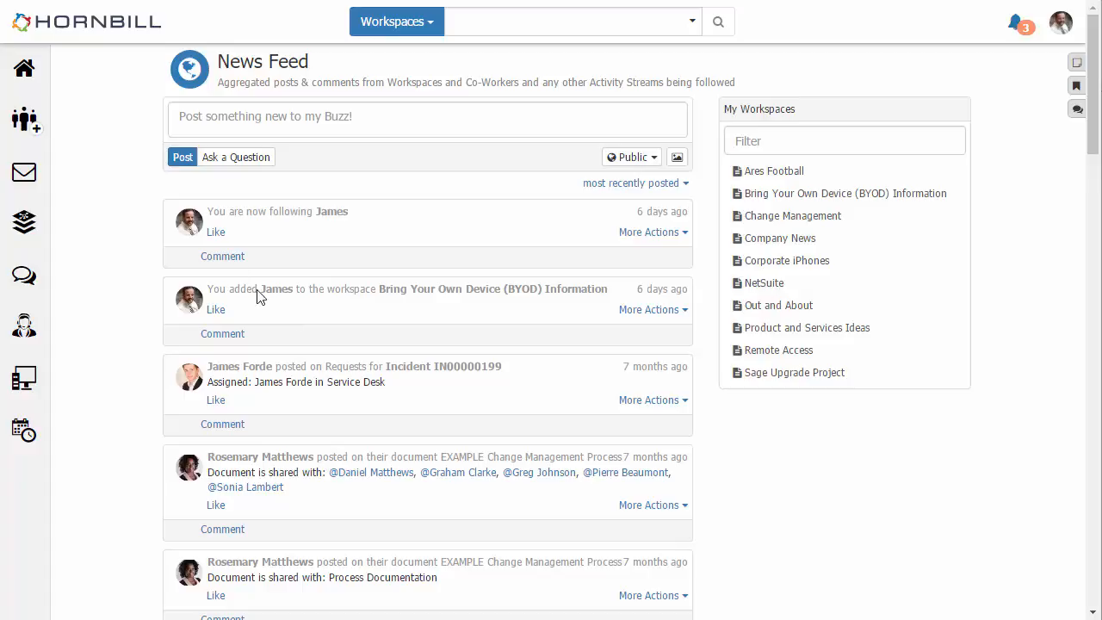
# Go to the shared Mailboxes page from the email section of the sidebar.
pyautogui.click(24, 172)
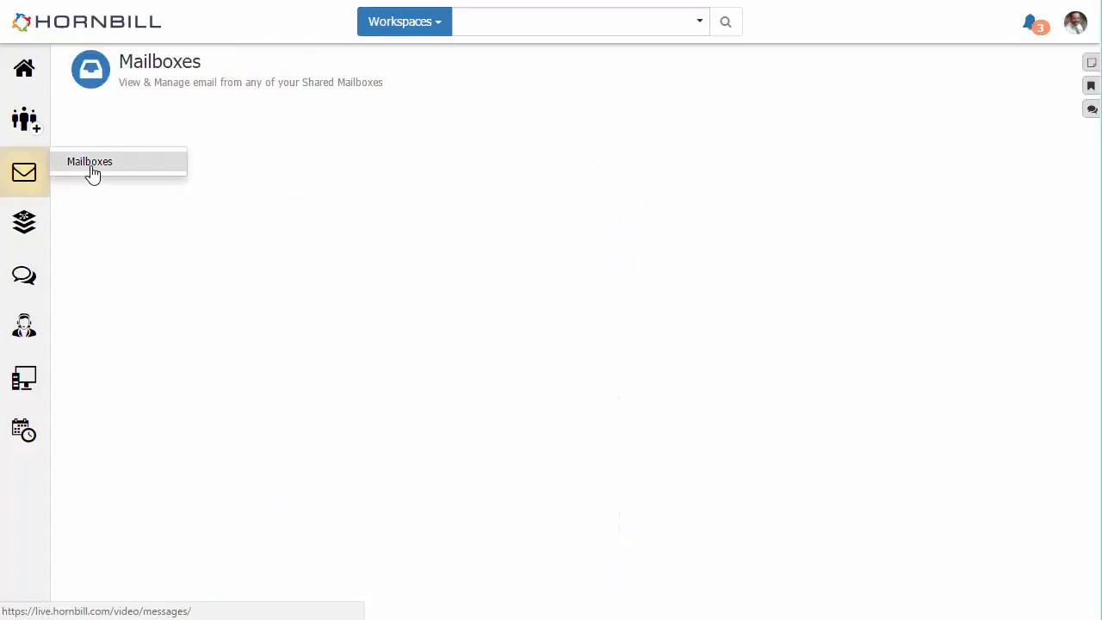
pyautogui.click(89, 162)
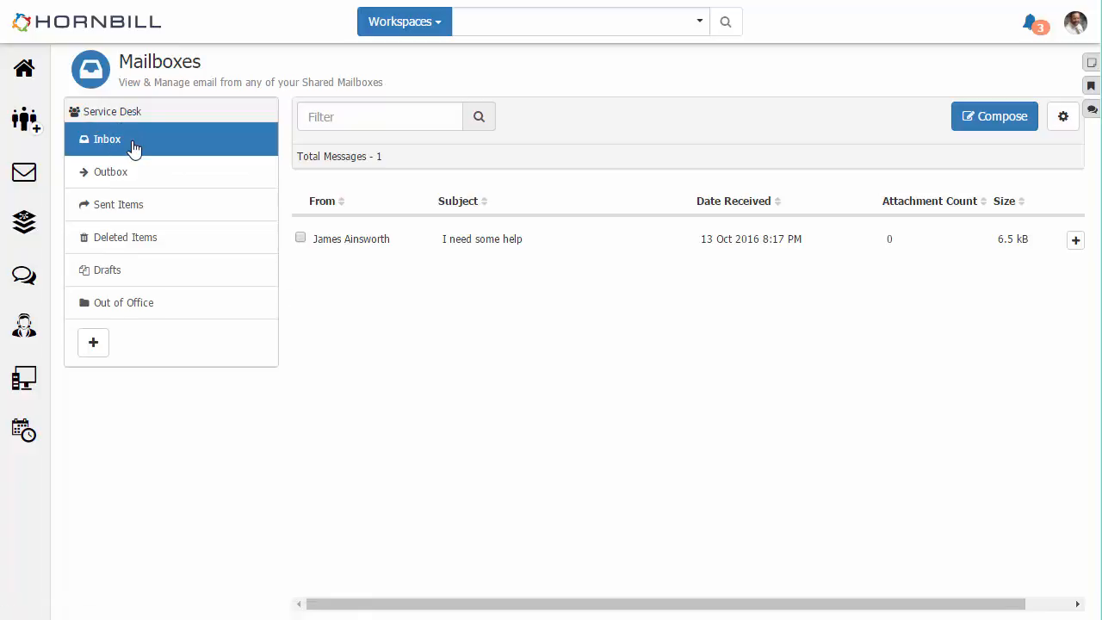
pyautogui.moveTo(362, 241)
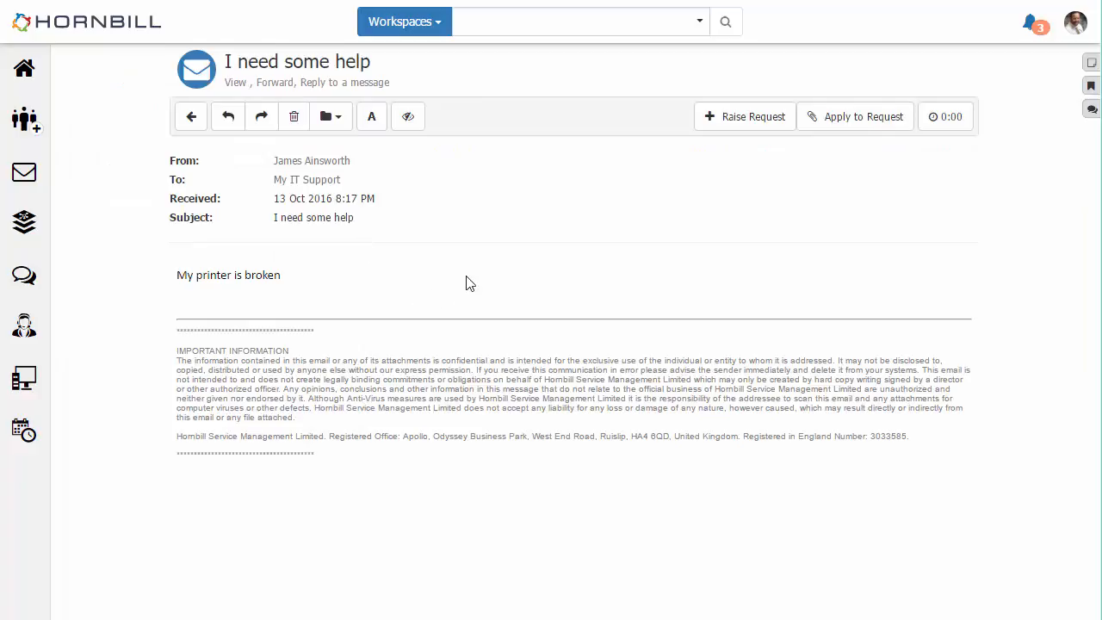
pyautogui.moveTo(482, 275)
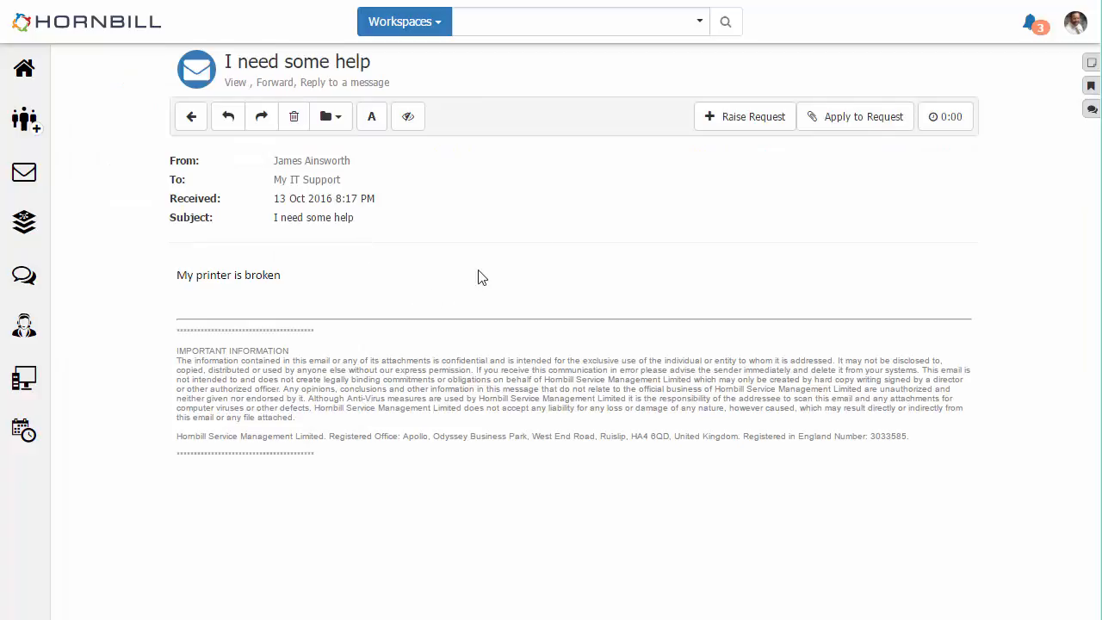
pyautogui.moveTo(697, 198)
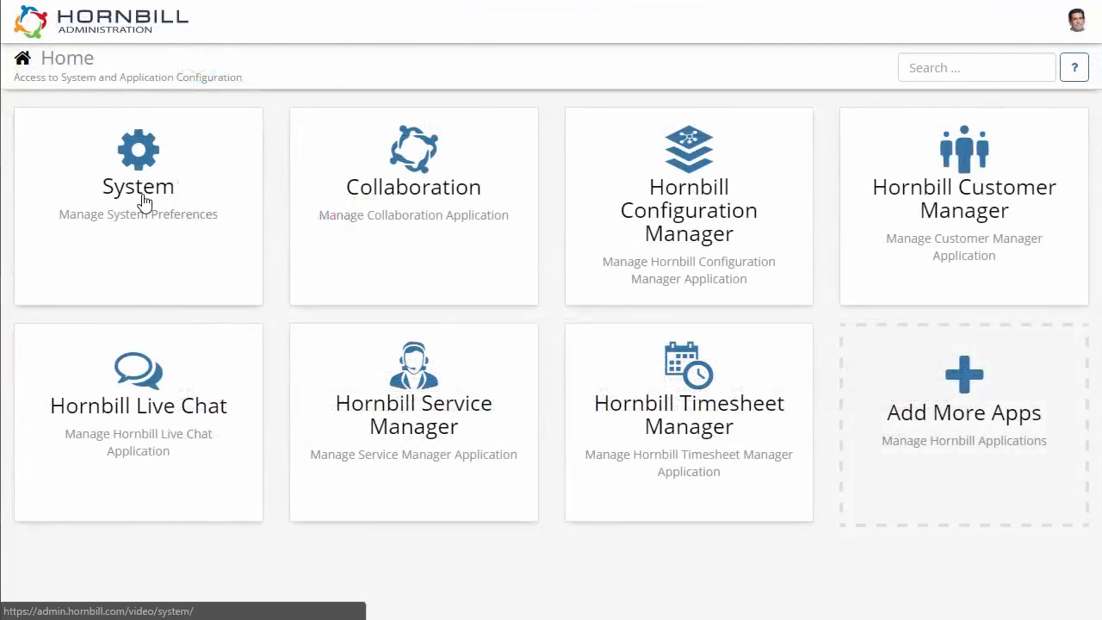
# Navigate System > Email > Routing Rules to list the four email routing rules.
pyautogui.click(137, 163)
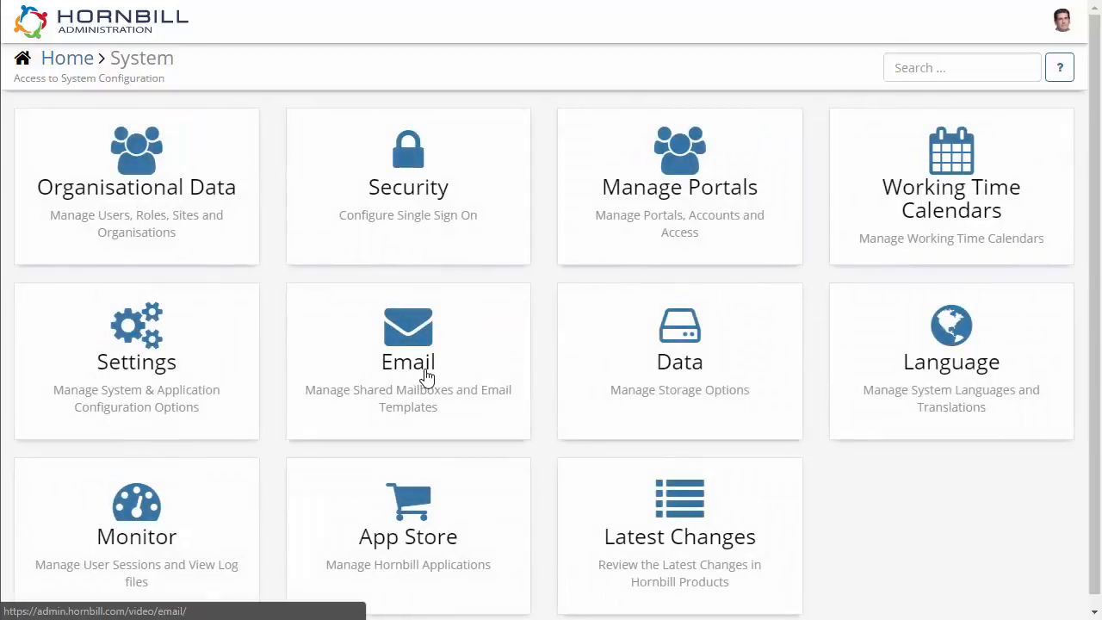
pyautogui.click(408, 344)
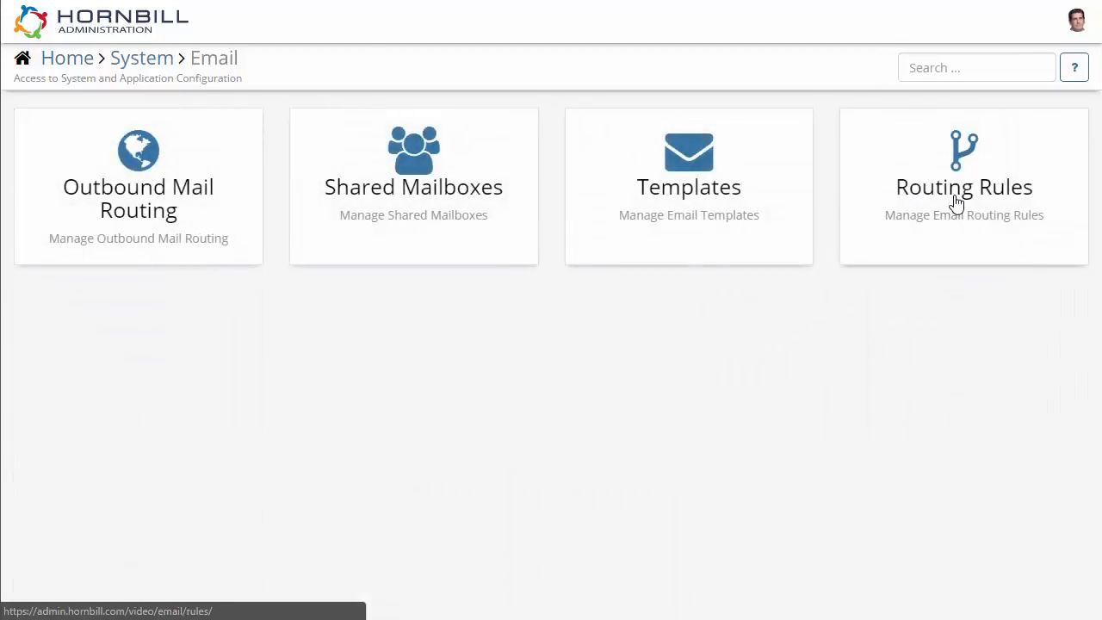
pyautogui.click(964, 186)
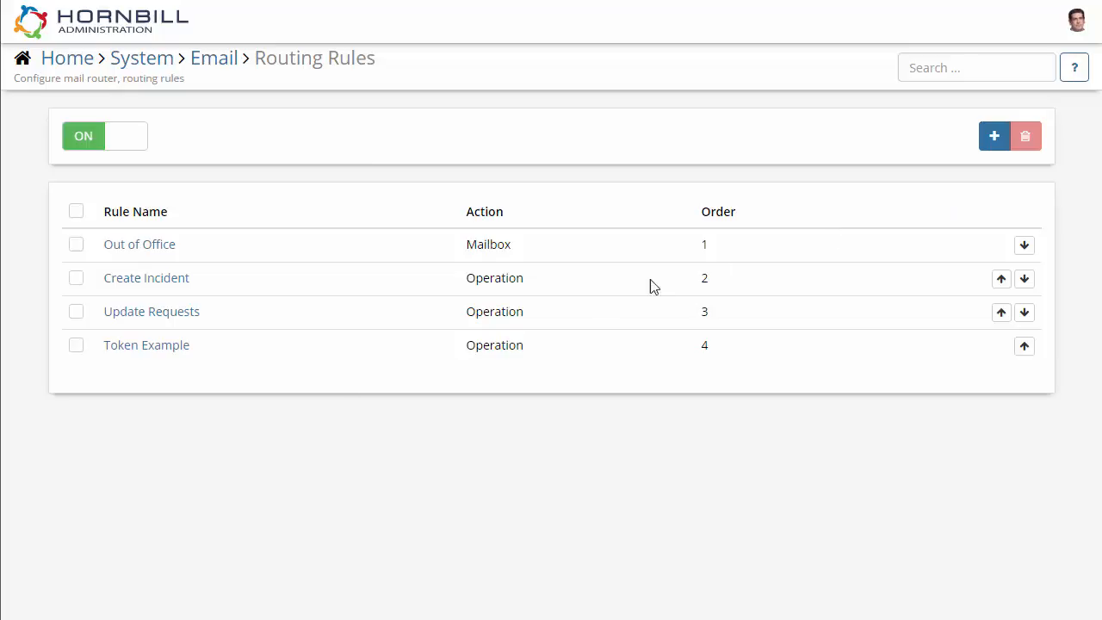
pyautogui.moveTo(110, 265)
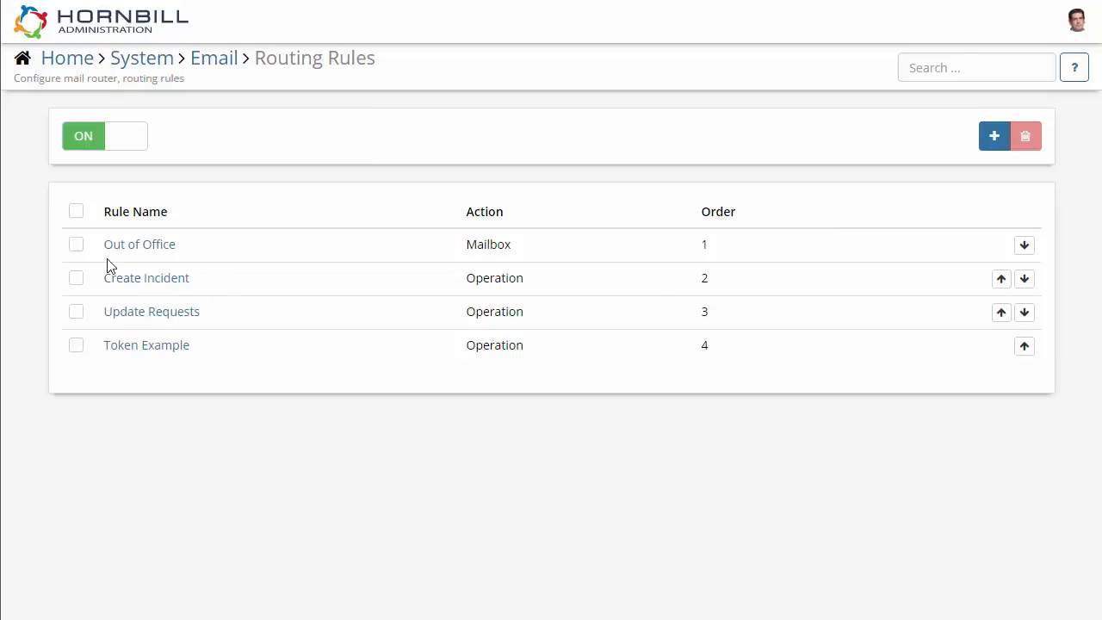
# Review the Out of Office rule and keep Out of Office as its target folder.
pyautogui.click(138, 244)
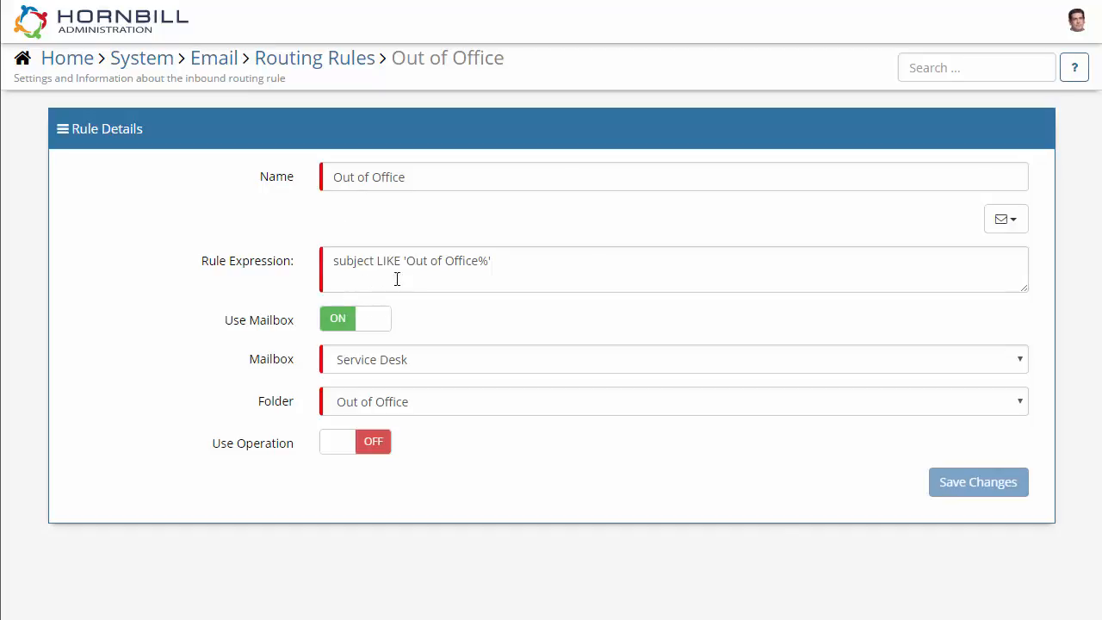
pyautogui.moveTo(387, 351)
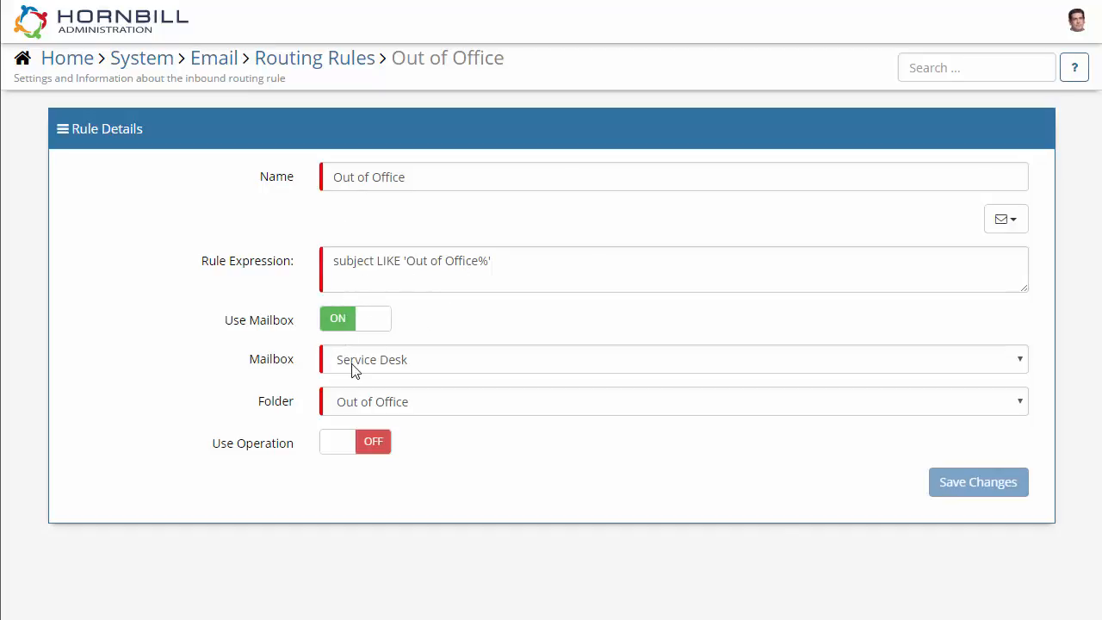
pyautogui.click(671, 401)
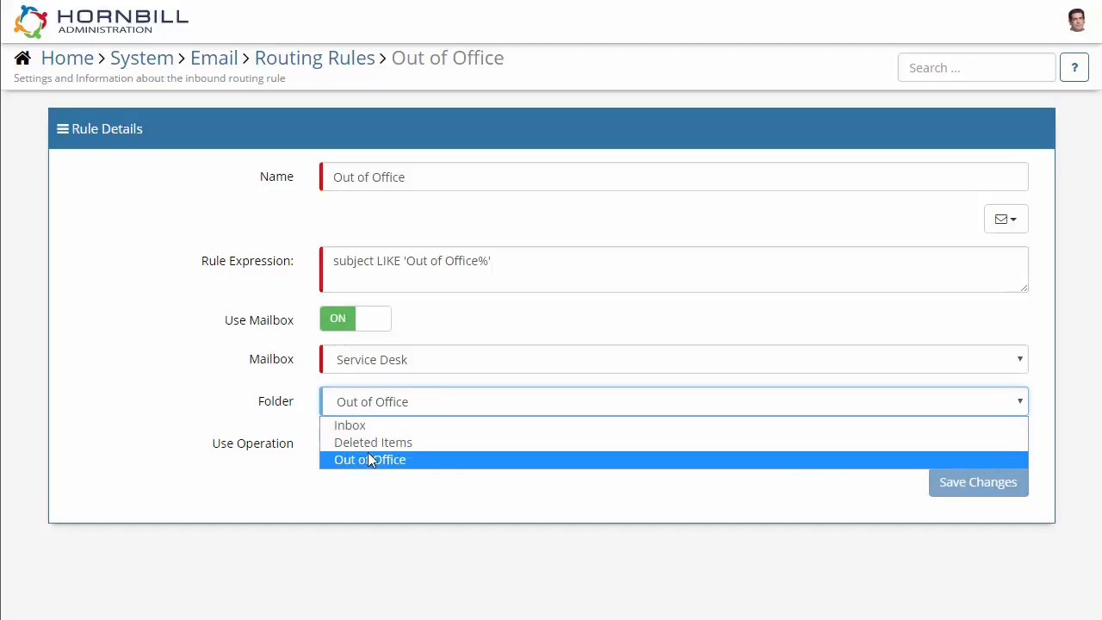
pyautogui.click(368, 458)
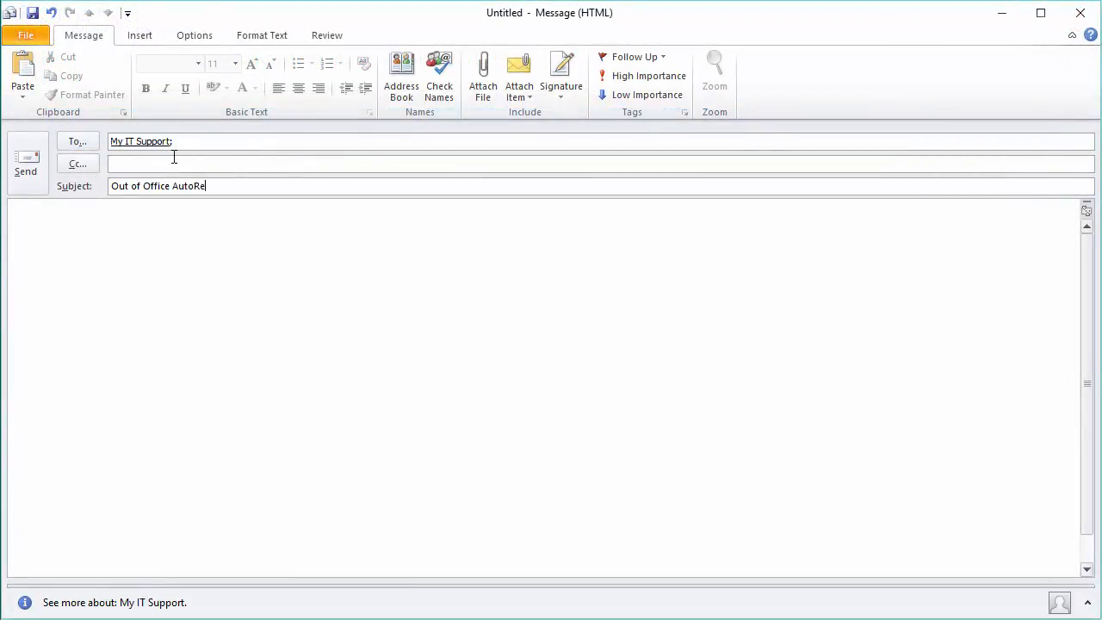
# Write the message body 'I'm out of the office today'.
pyautogui.write("I'm out of the")
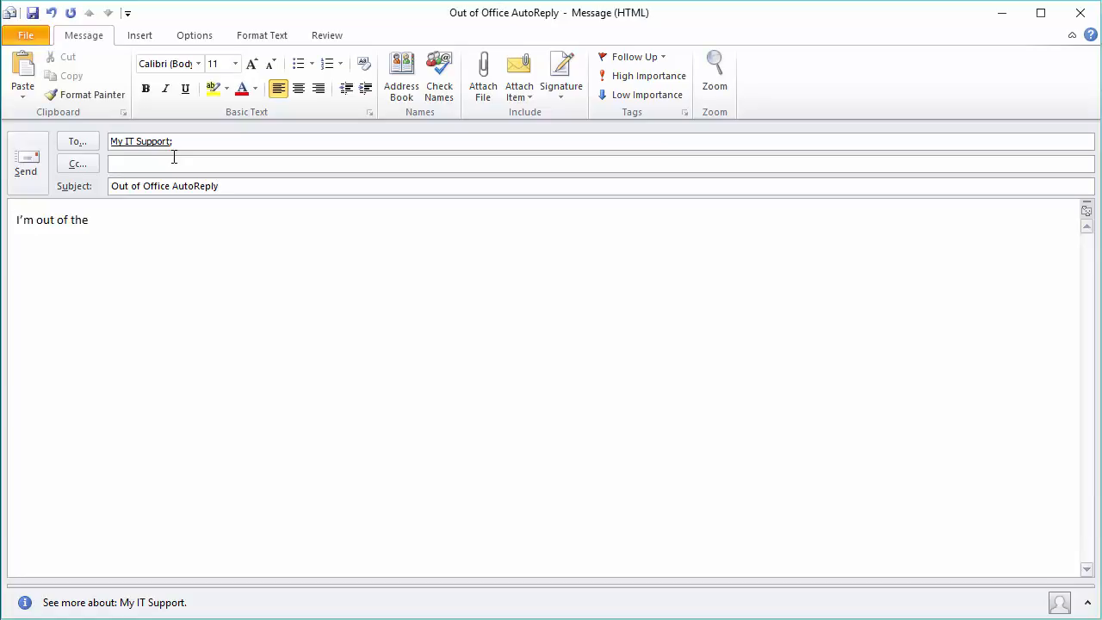
pyautogui.write('office today')
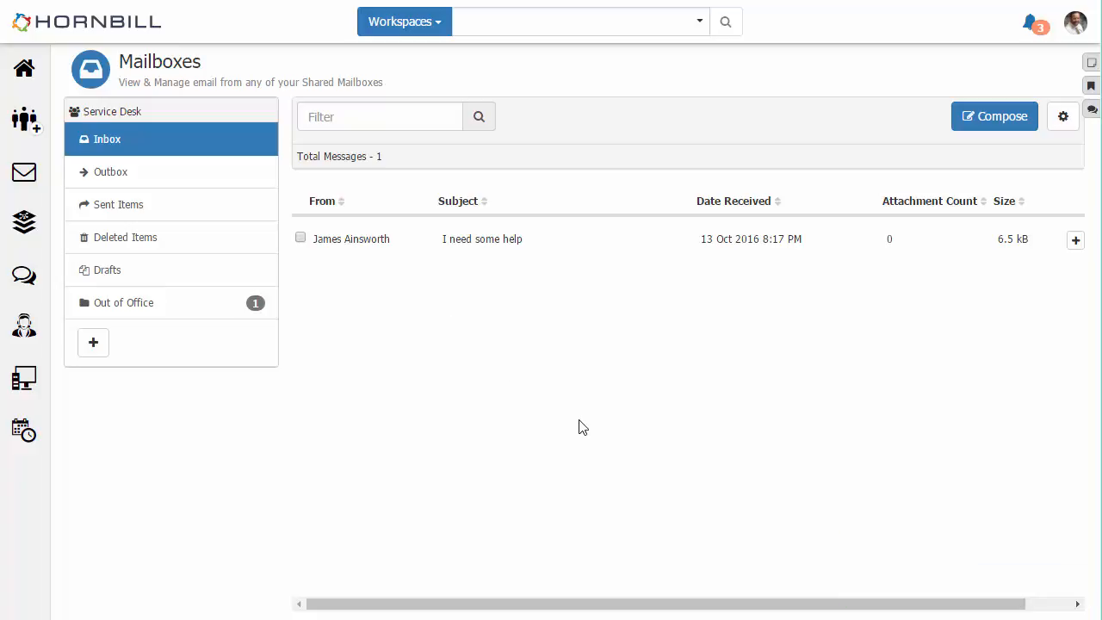
pyautogui.moveTo(265, 320)
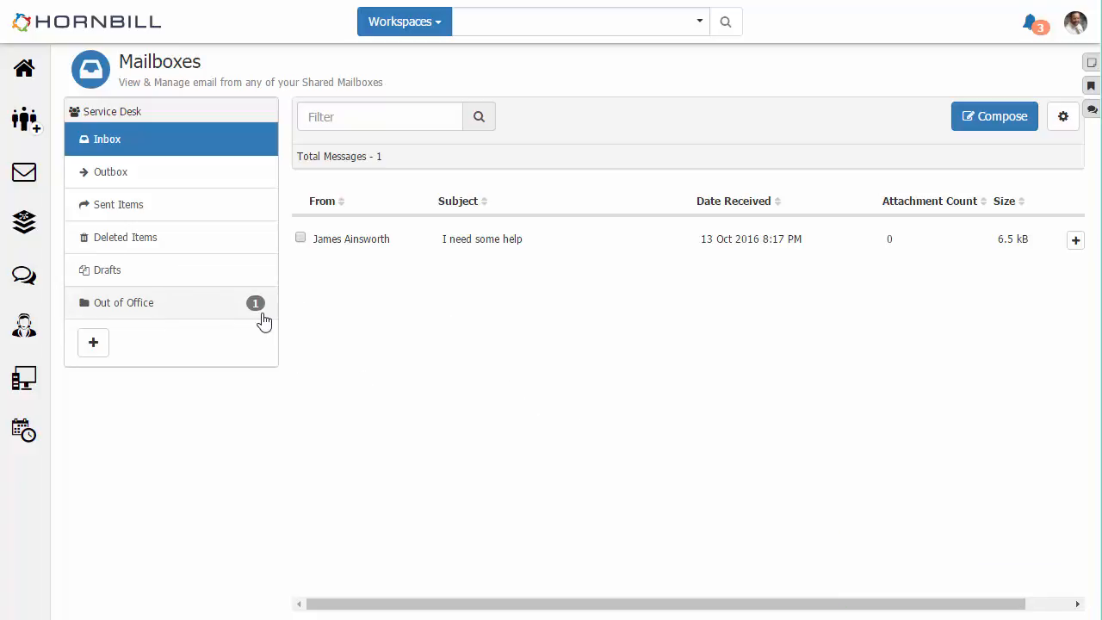
# View the single message filed in the Service Desk Out of Office folder.
pyautogui.click(124, 303)
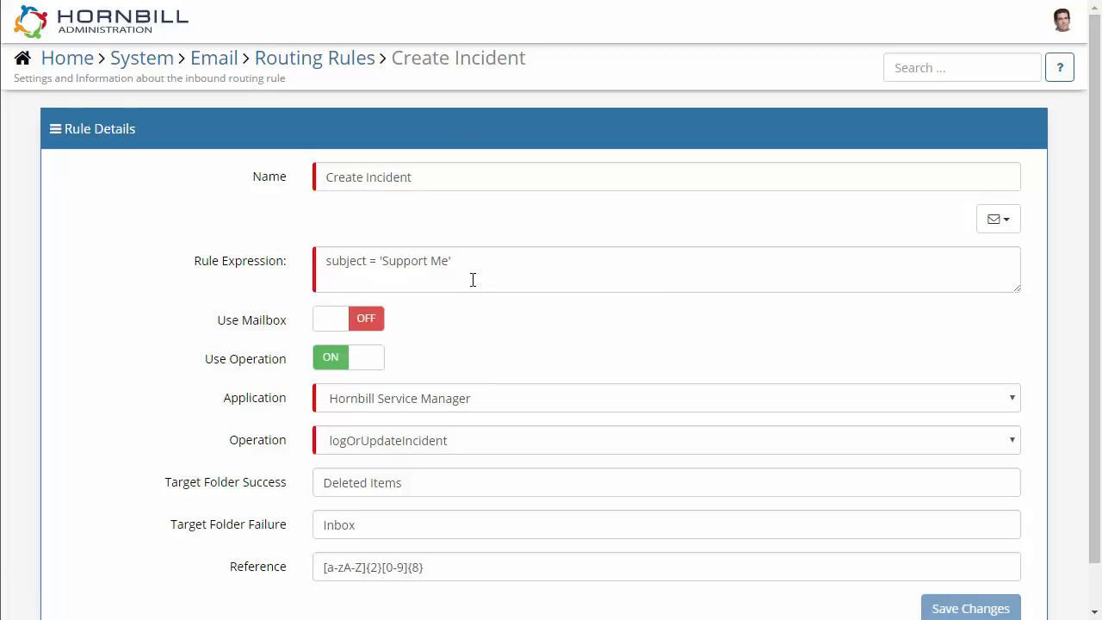
pyautogui.moveTo(434, 341)
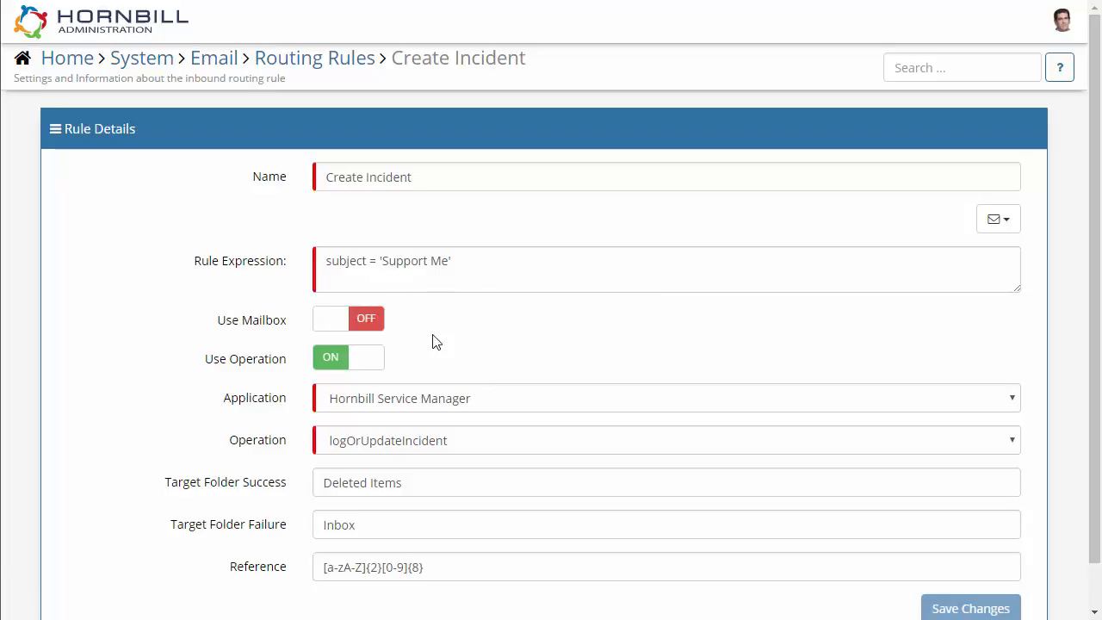
pyautogui.moveTo(279, 389)
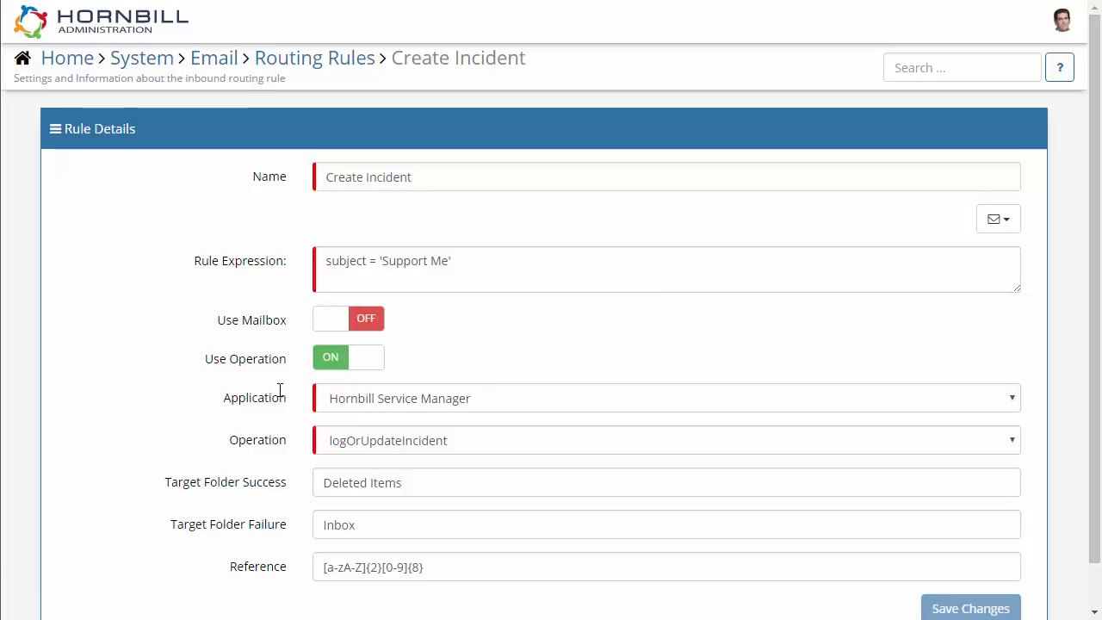
# Review the Create Incident rule's operations and keep logOrUpdateIncident selected.
pyautogui.click(667, 441)
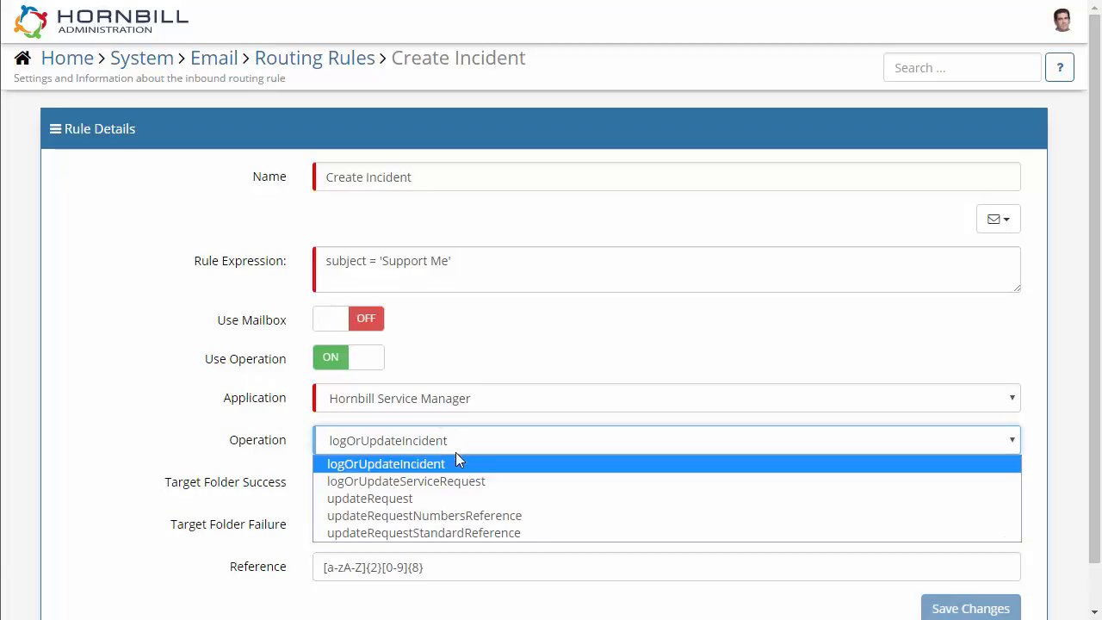
pyautogui.click(386, 463)
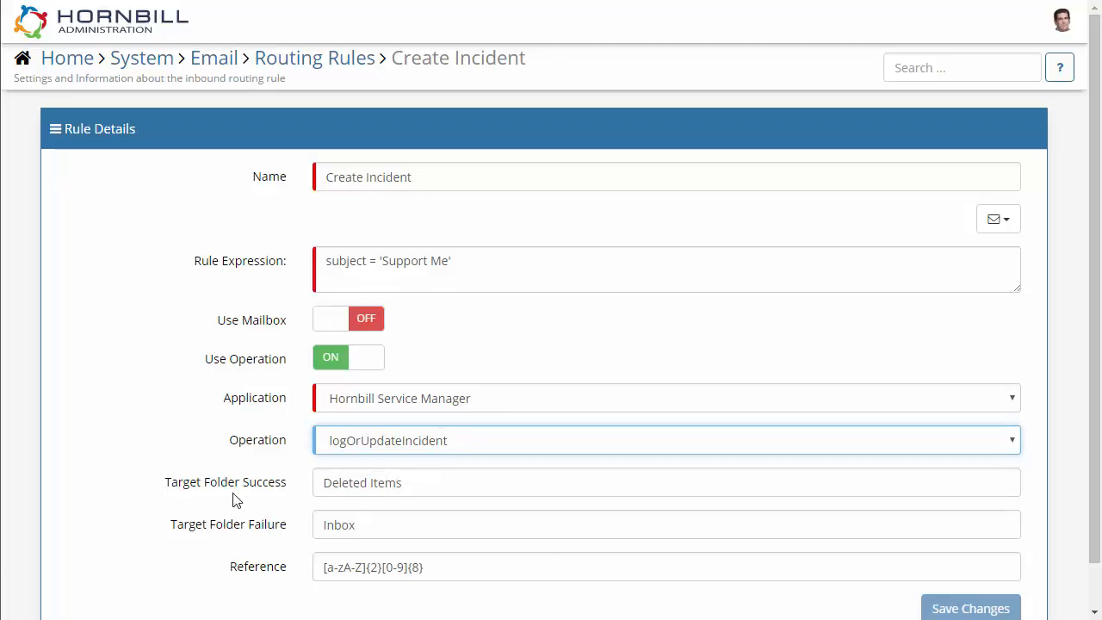
pyautogui.moveTo(361, 503)
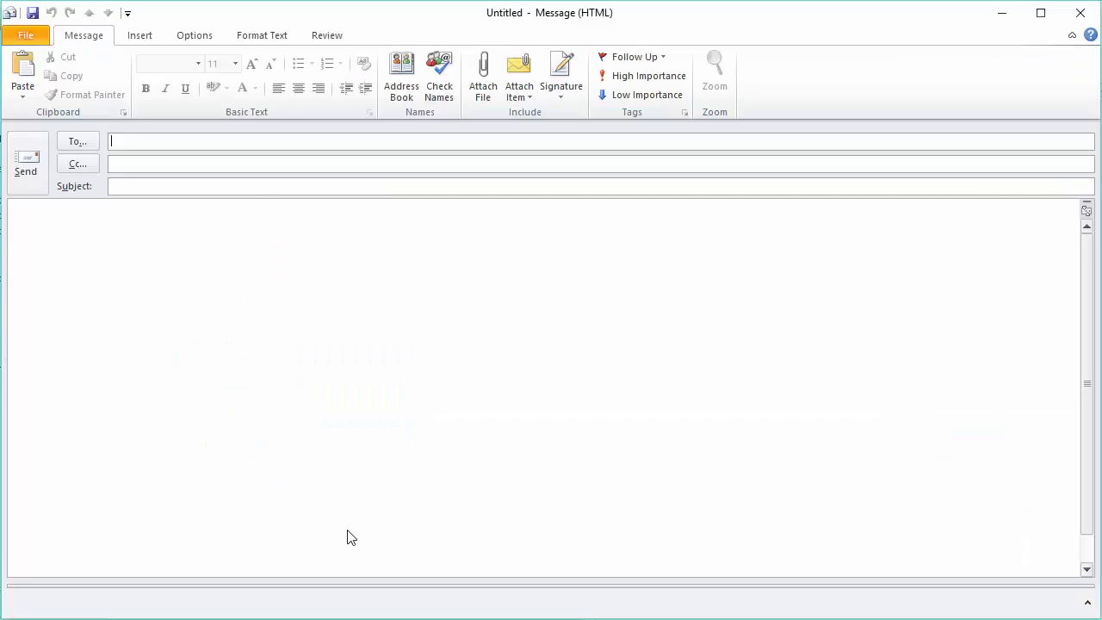
# Send My IT Support a 'Support Me' email saying 'I need some help with my laptop'.
pyautogui.write('My IT Support;')
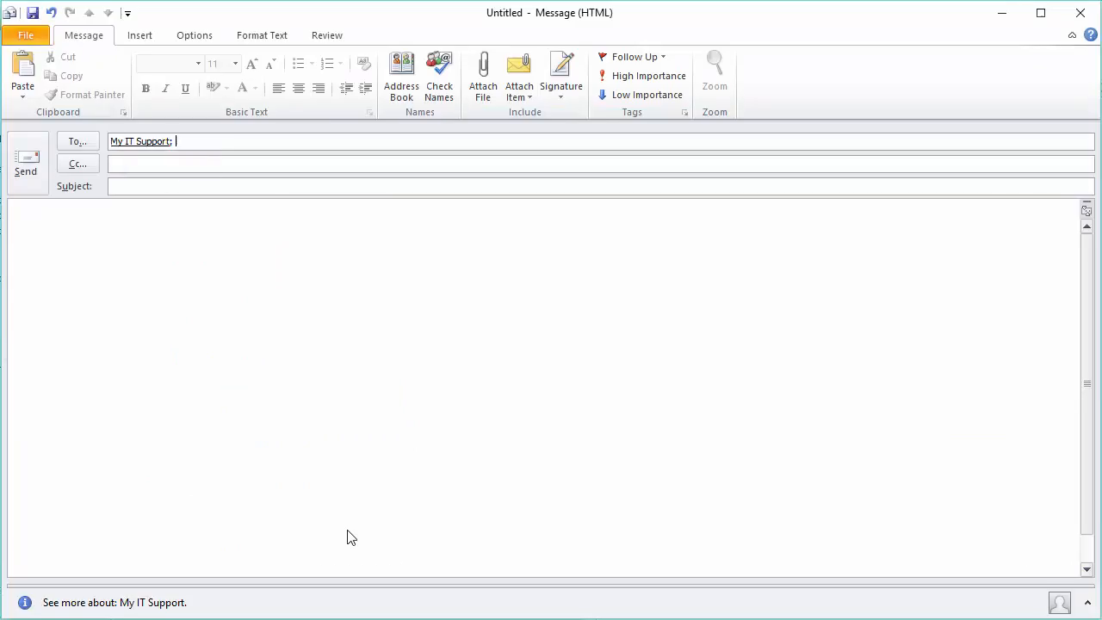
pyautogui.write('Support Me')
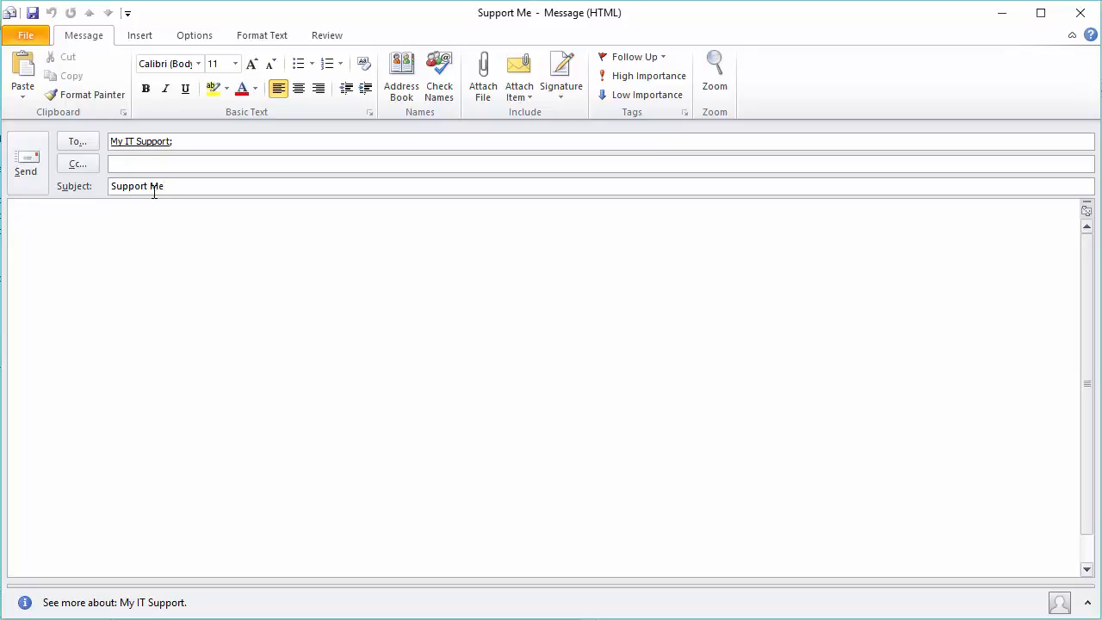
pyautogui.write('I need some help with my')
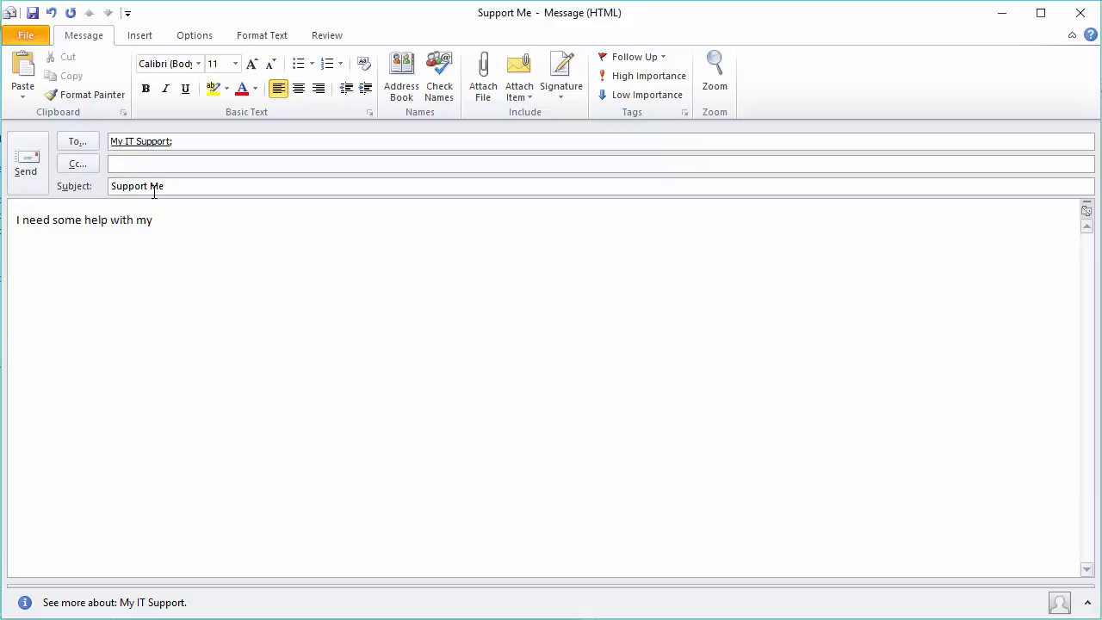
pyautogui.write('laptop')
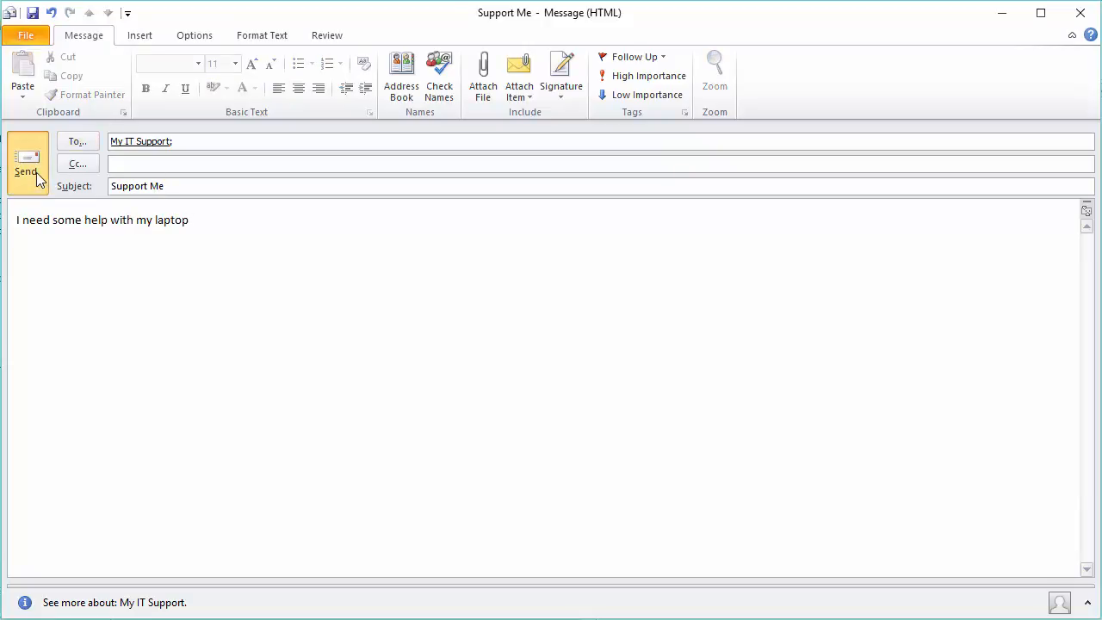
pyautogui.click(24, 163)
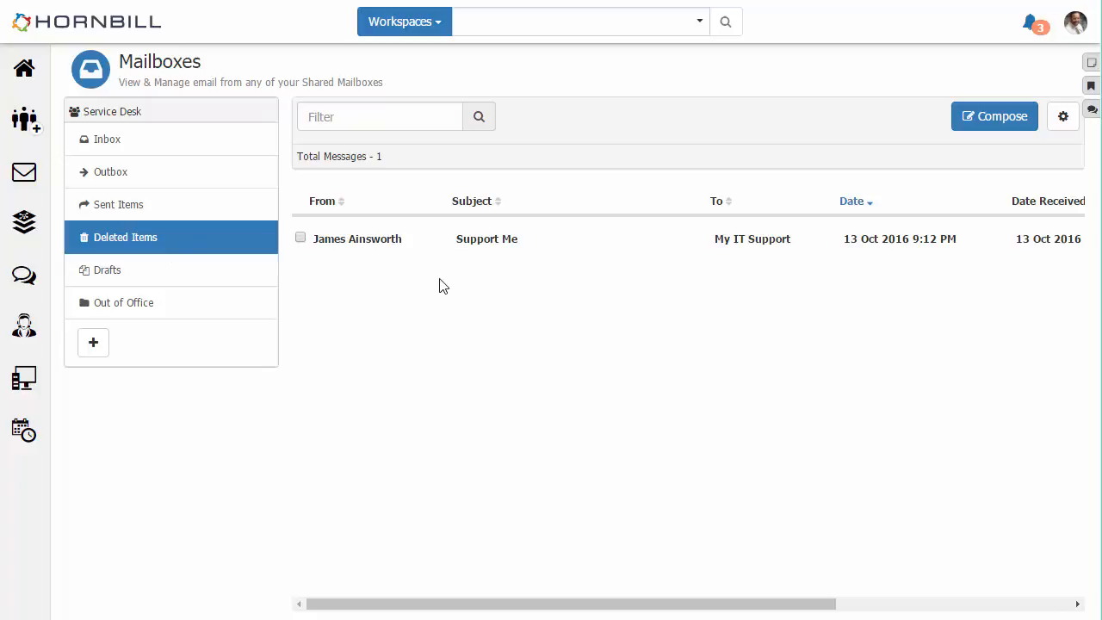
# From the Service Manager request list, view incident IN00000277 with its details expanded.
pyautogui.click(24, 325)
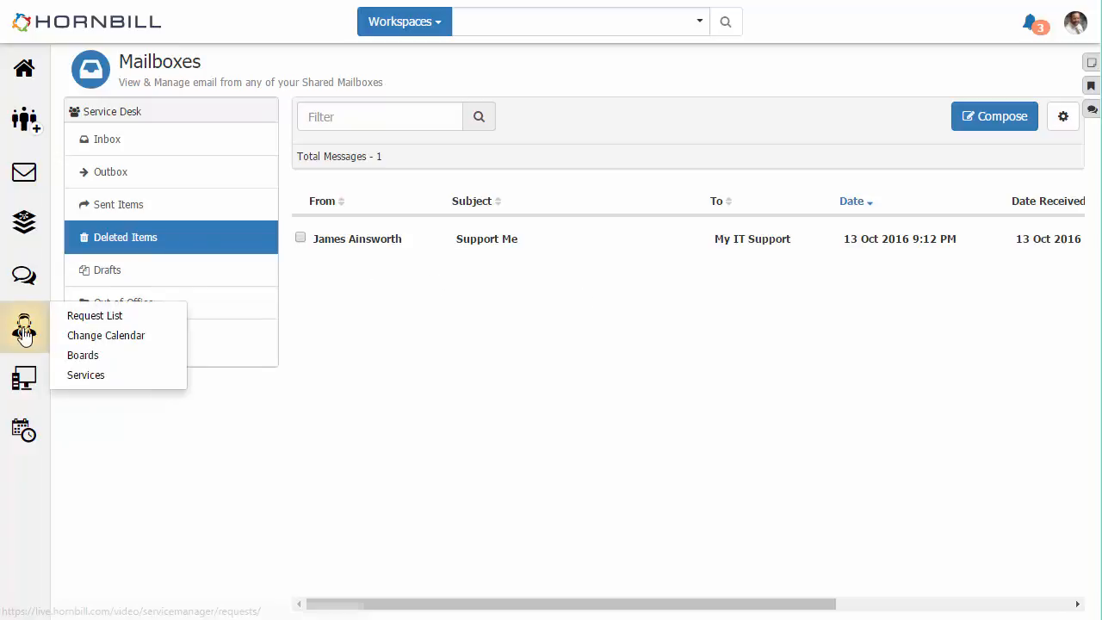
pyautogui.moveTo(95, 315)
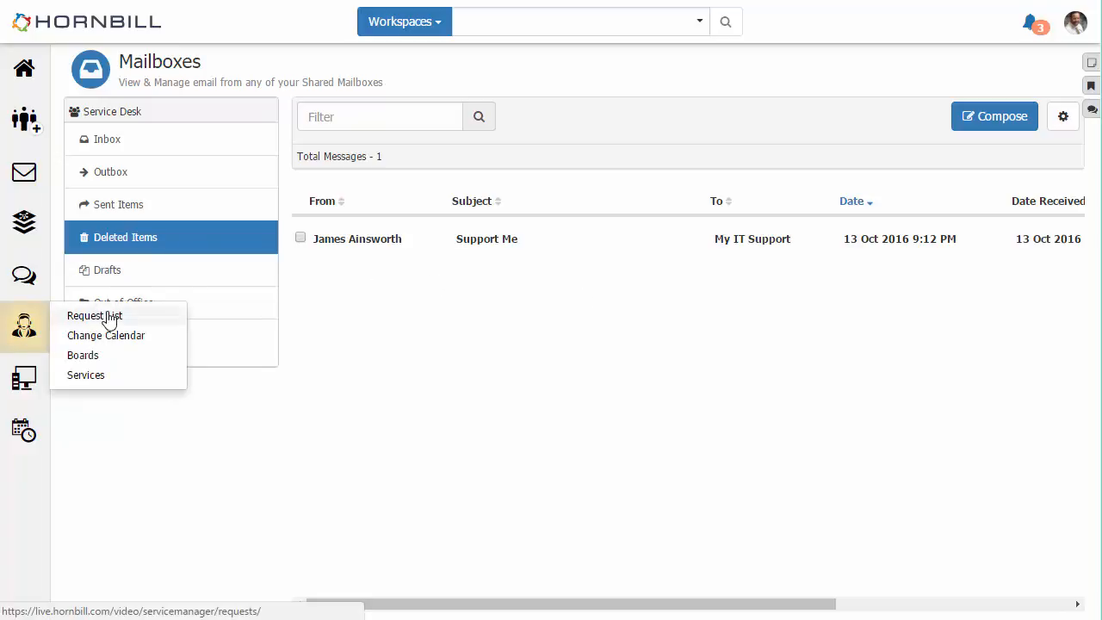
pyautogui.click(93, 315)
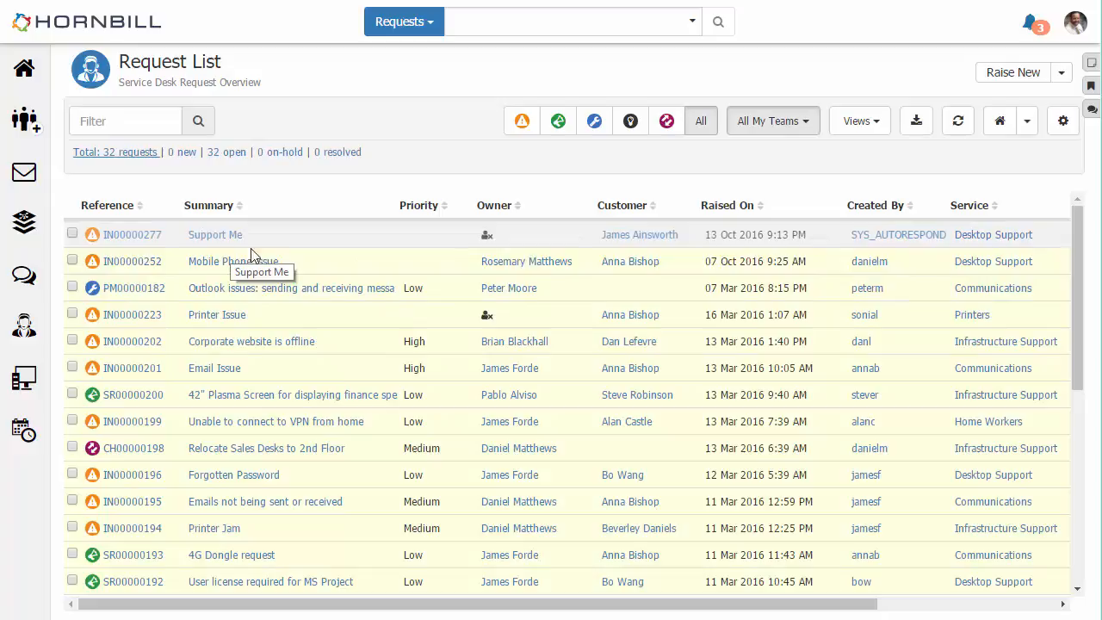
pyautogui.moveTo(134, 239)
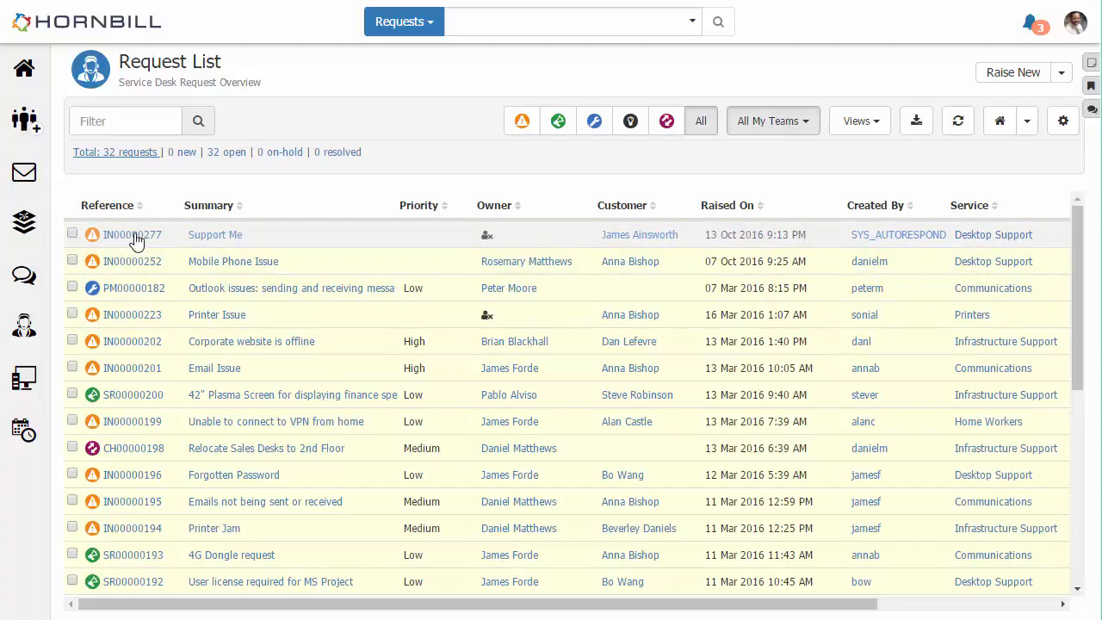
pyautogui.click(131, 234)
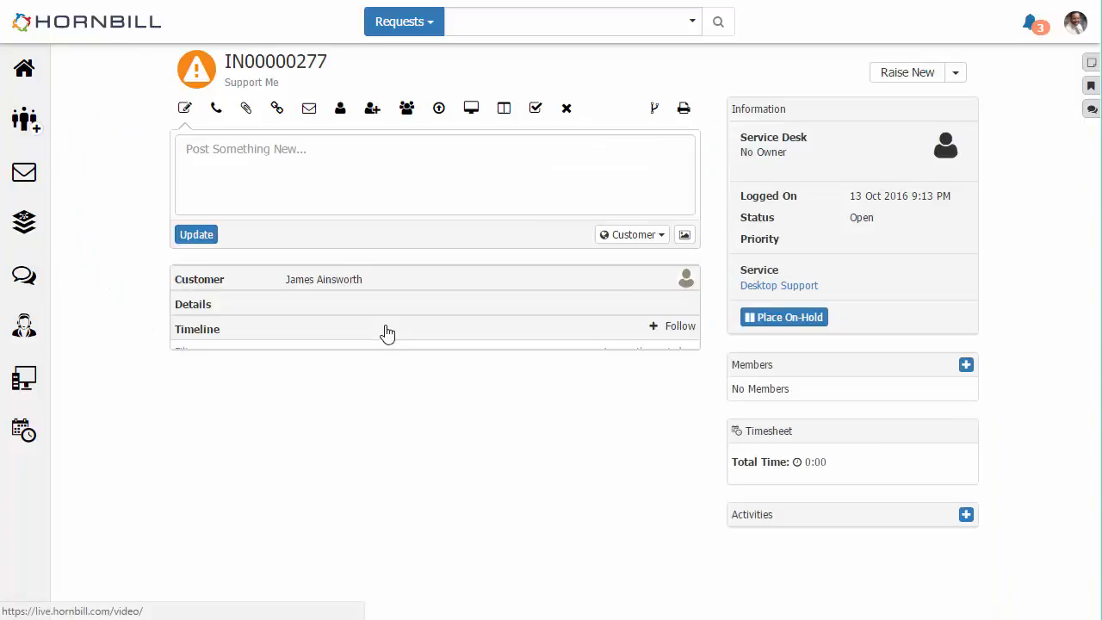
pyautogui.click(193, 303)
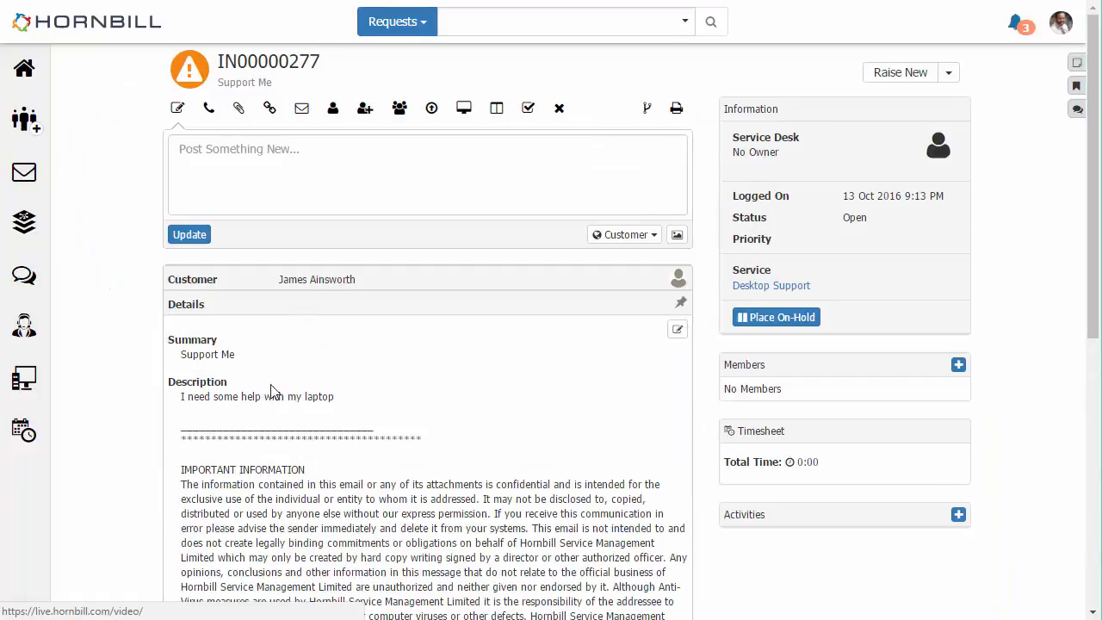
pyautogui.moveTo(286, 415)
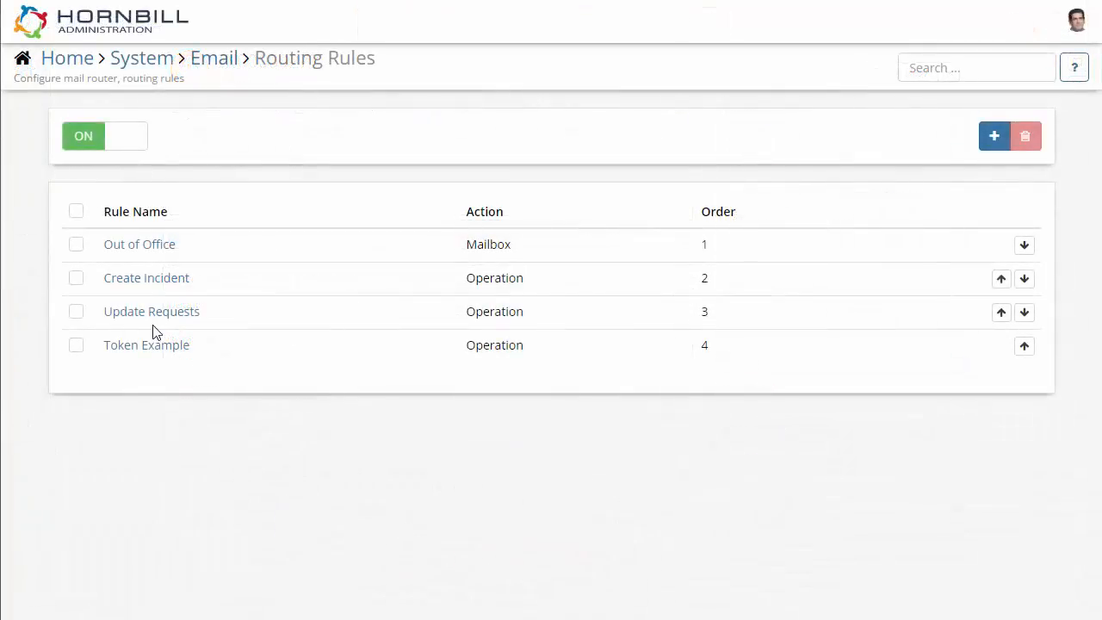
# Review the Update Requests routing rule's settings.
pyautogui.click(152, 310)
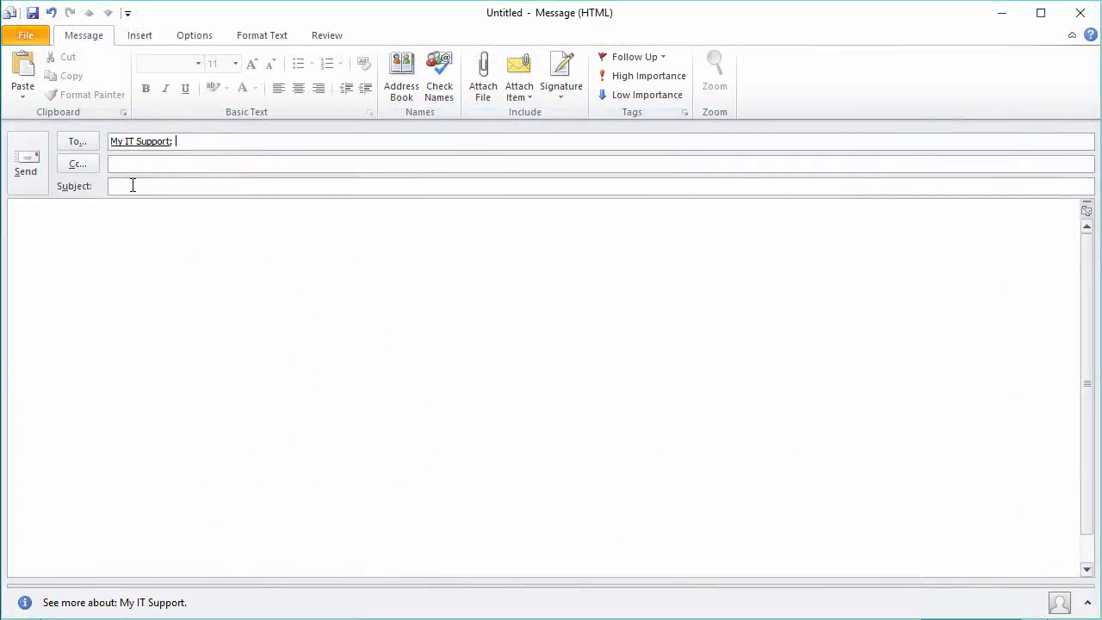
# Compose the 'Update IN00000277' email with body 'I think it is working now'.
pyautogui.write('Update IN00000277')
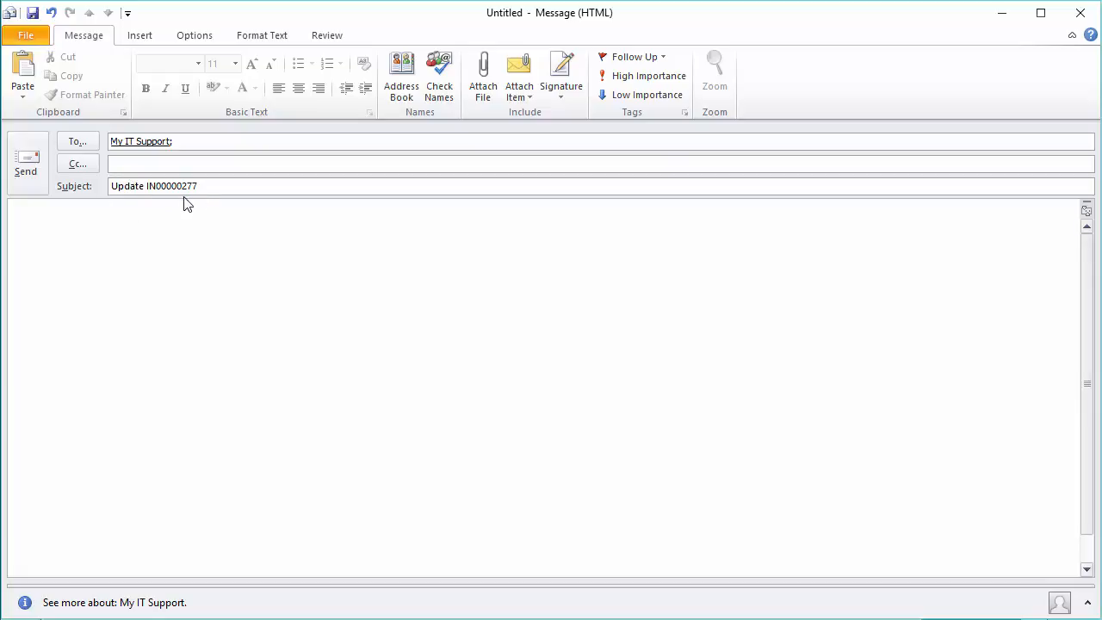
pyautogui.write('I think it is')
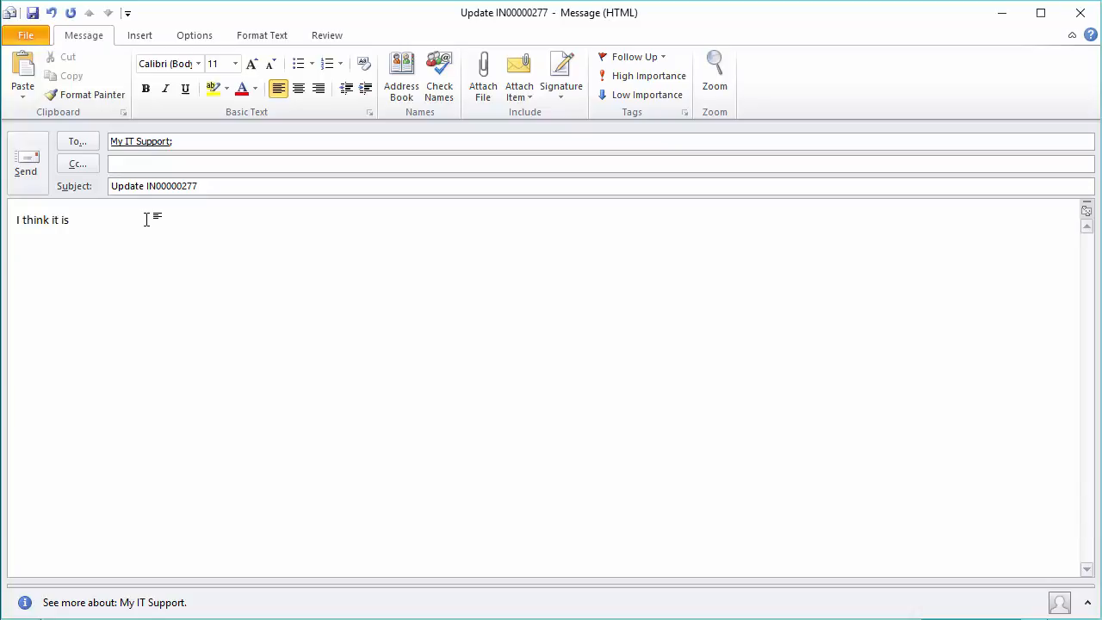
pyautogui.write('working now')
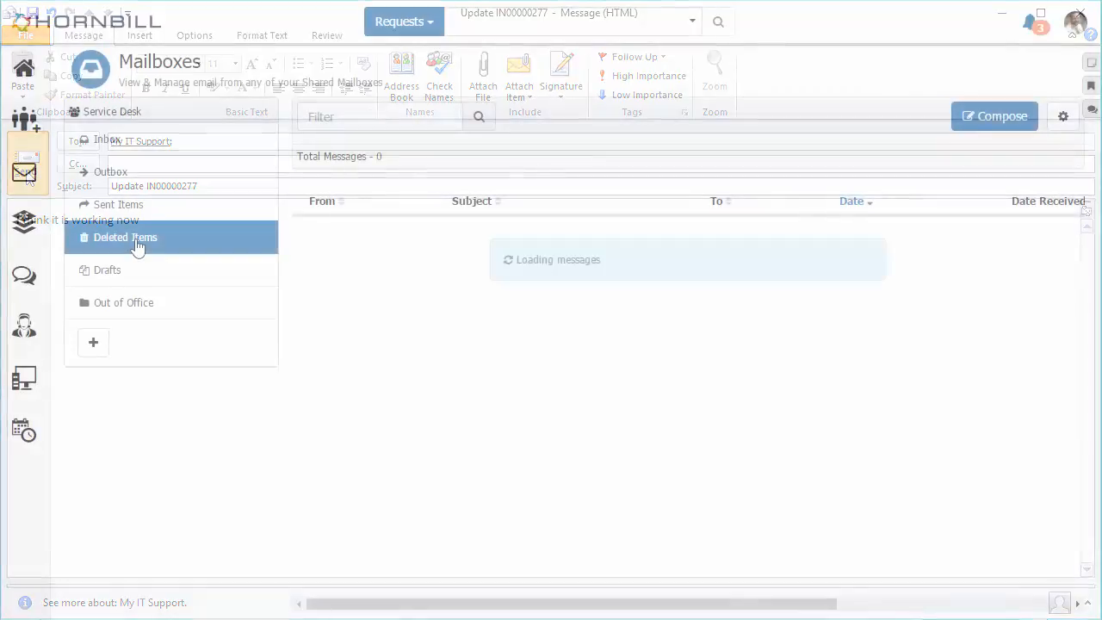
# View incident IN00000277's timeline showing the 'I think it is working now' update from System AutoResponder.
pyautogui.click(125, 238)
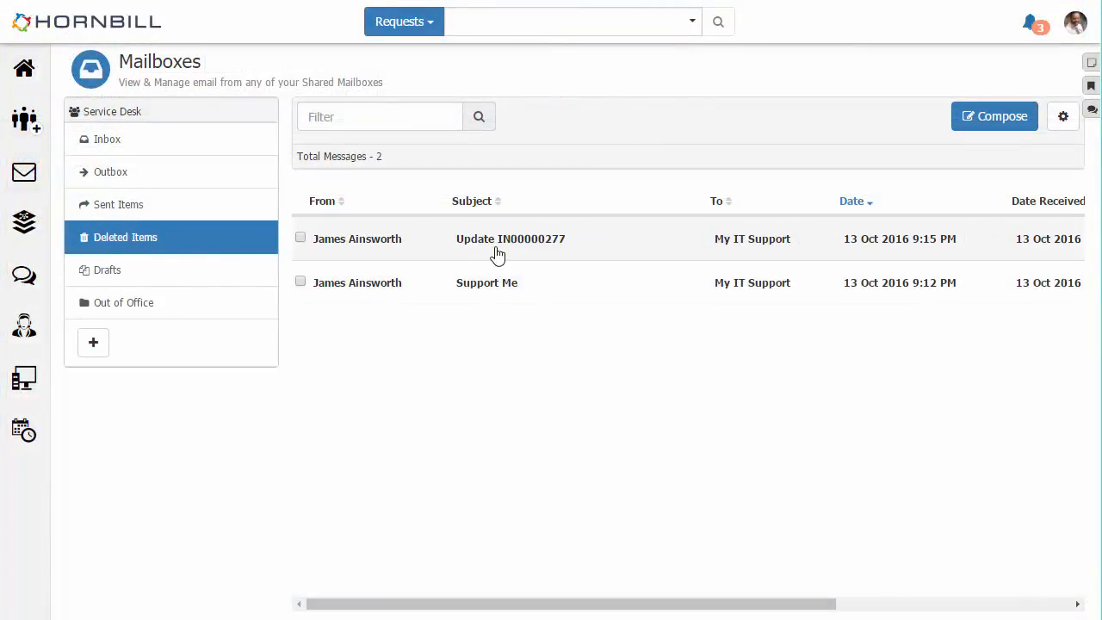
pyautogui.click(24, 327)
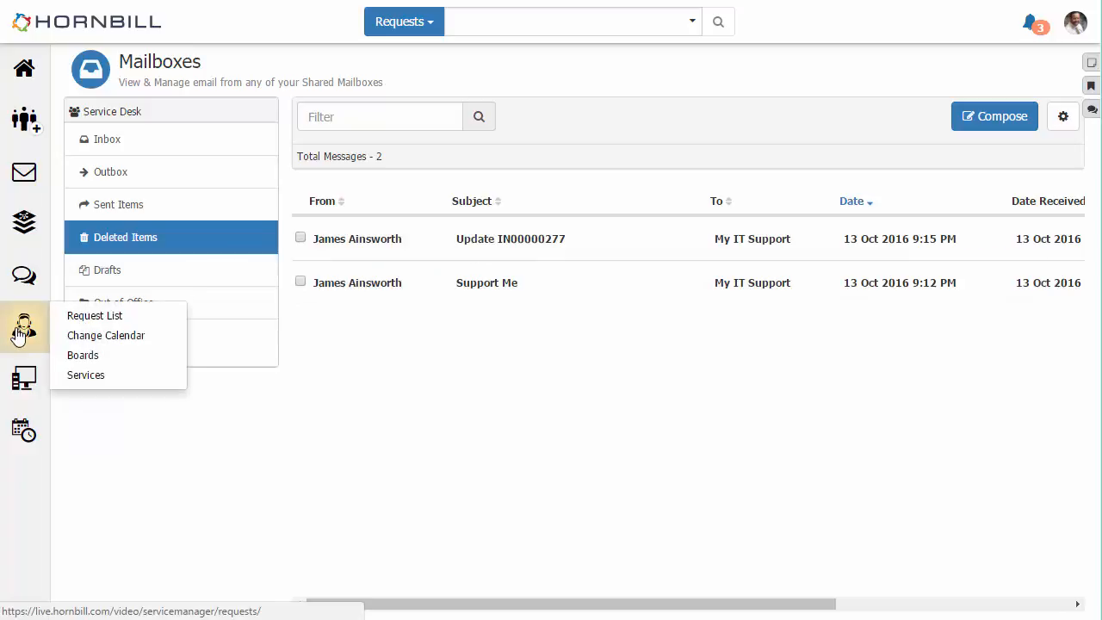
pyautogui.click(94, 315)
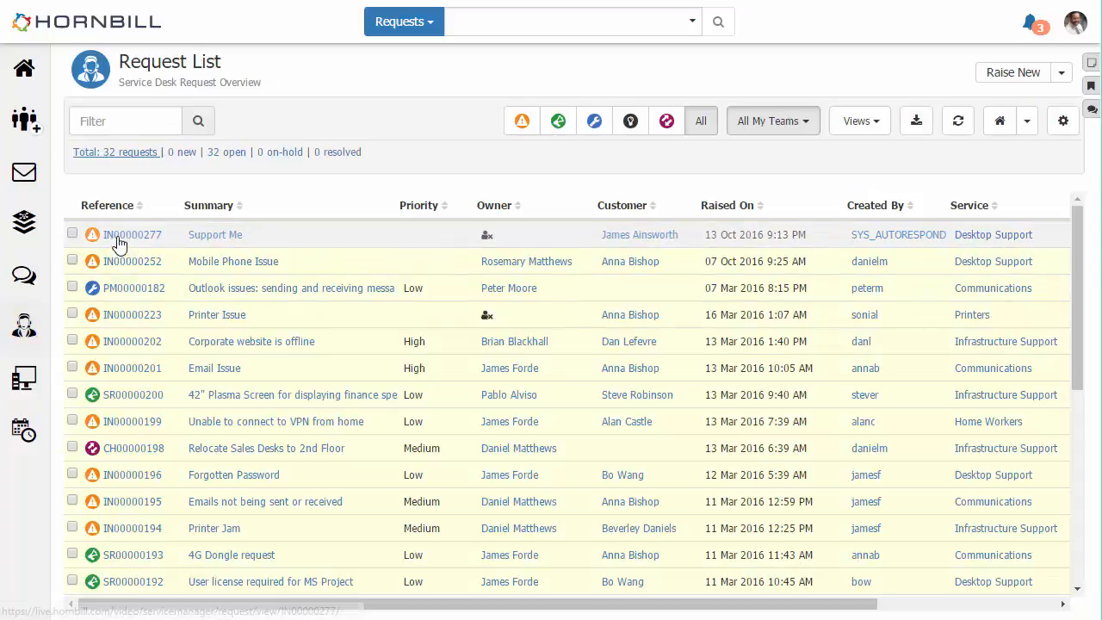
pyautogui.click(130, 235)
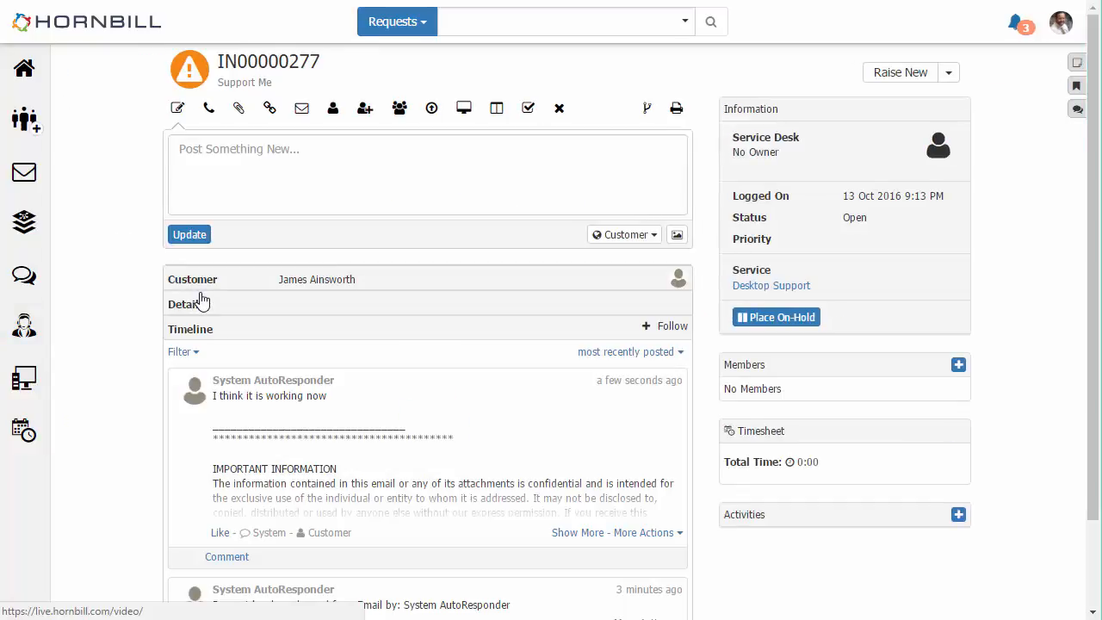
pyautogui.scroll(-3)
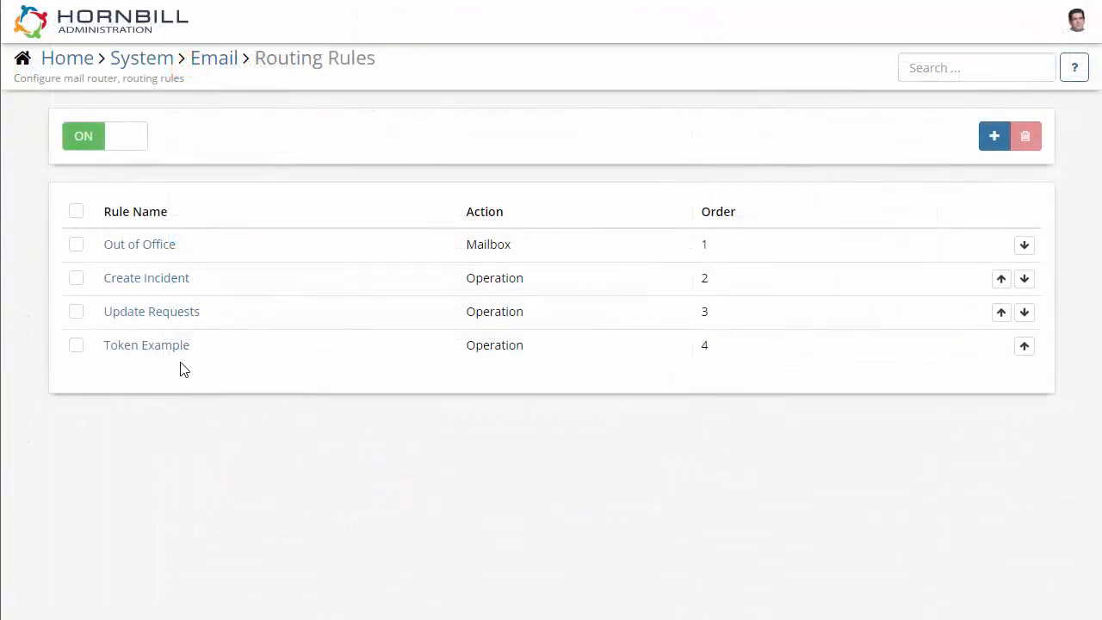
# Review the Token Example rule expression TOKEN(body, 0, 1) = 'down' running logOrUpdateIncident.
pyautogui.click(146, 345)
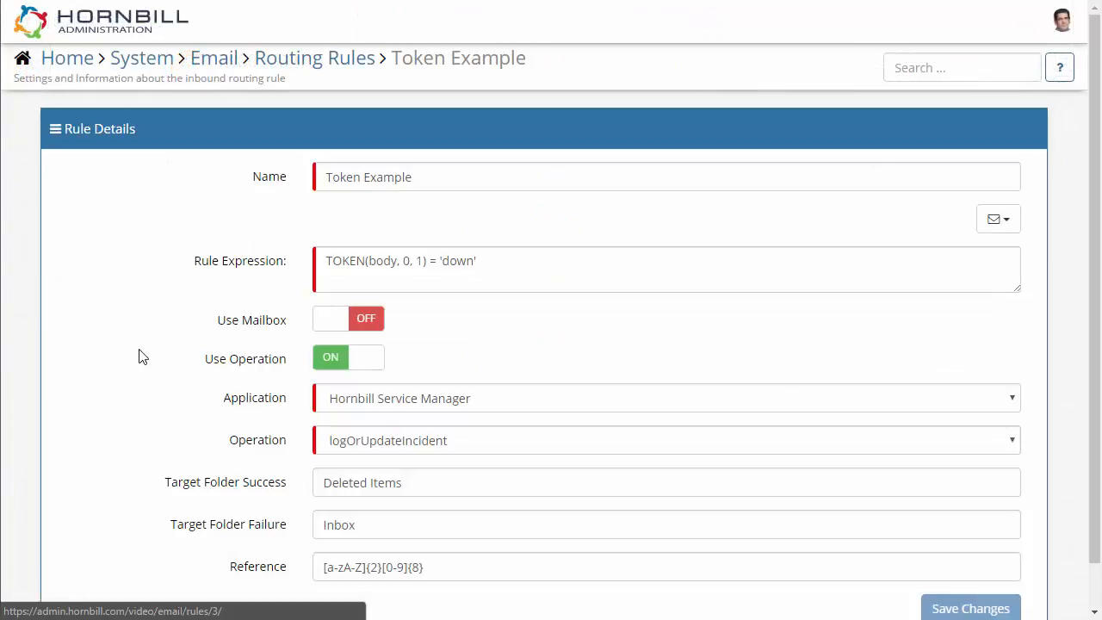
pyautogui.moveTo(308, 286)
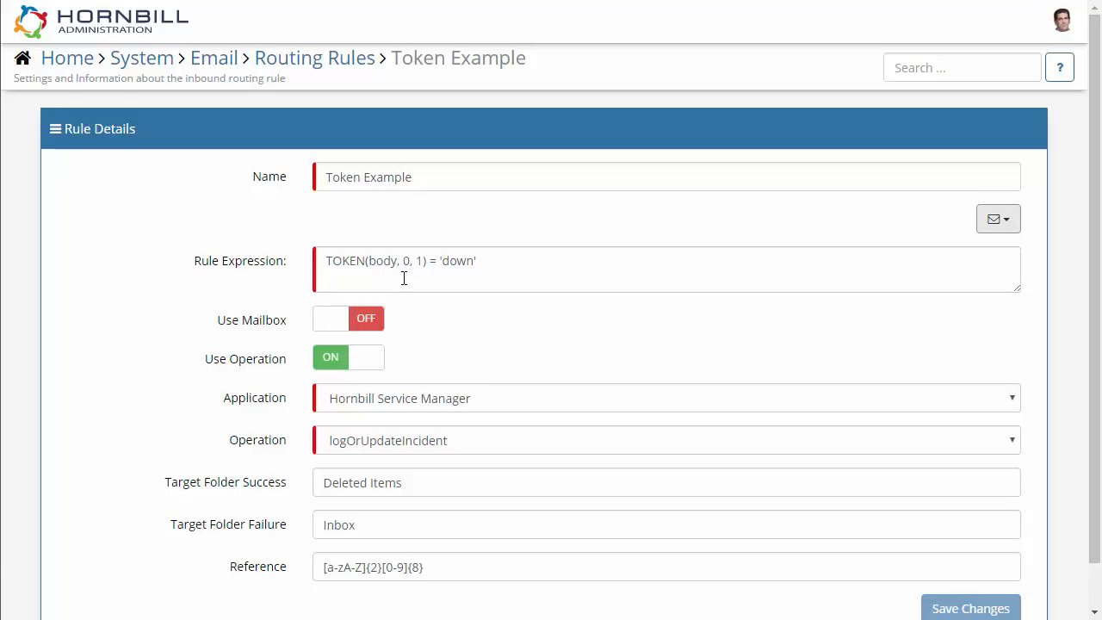
pyautogui.doubleClick(456, 262)
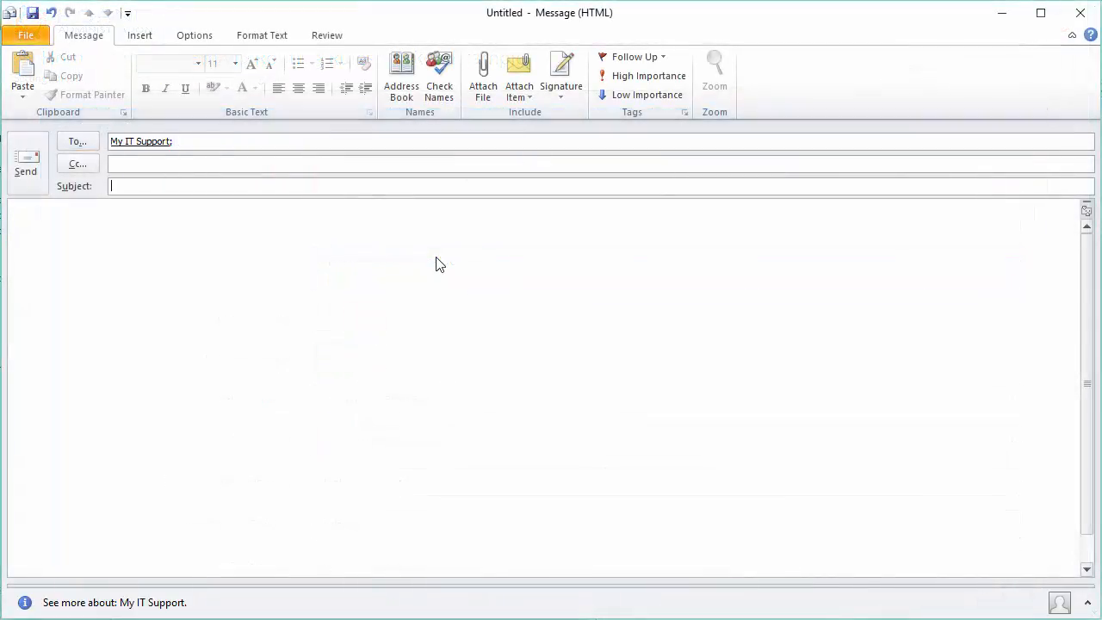
# Send a 'System Alert' email reading 'Server Down' to My IT Support, then return to the Hornbill request list.
pyautogui.write('System Alert')
pyautogui.click(544, 387)
pyautogui.write('Server Down')
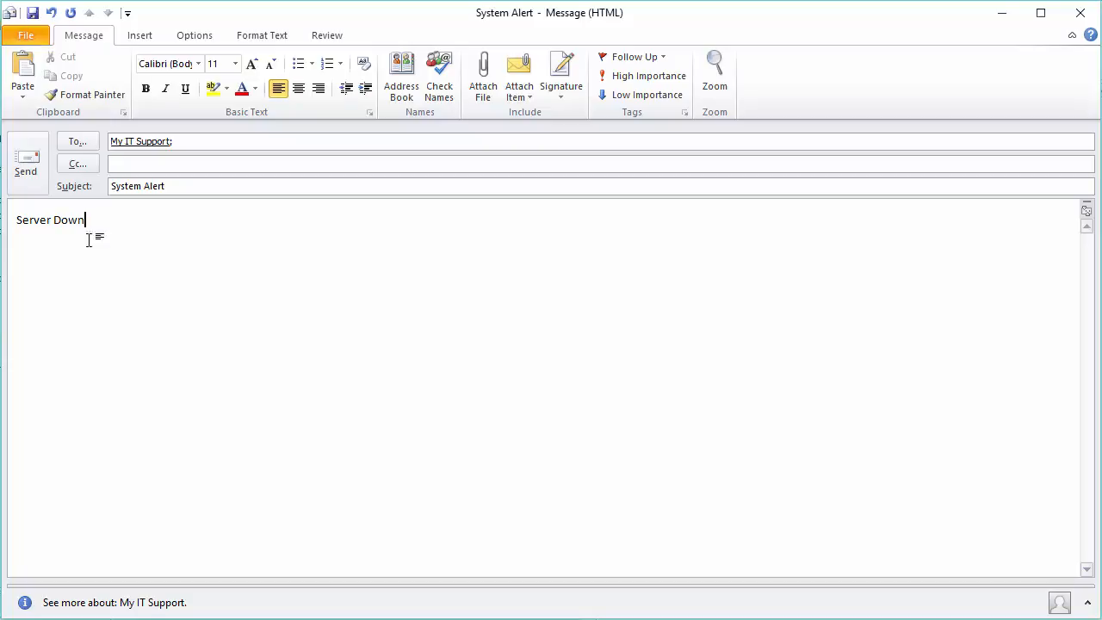
pyautogui.doubleClick(67, 221)
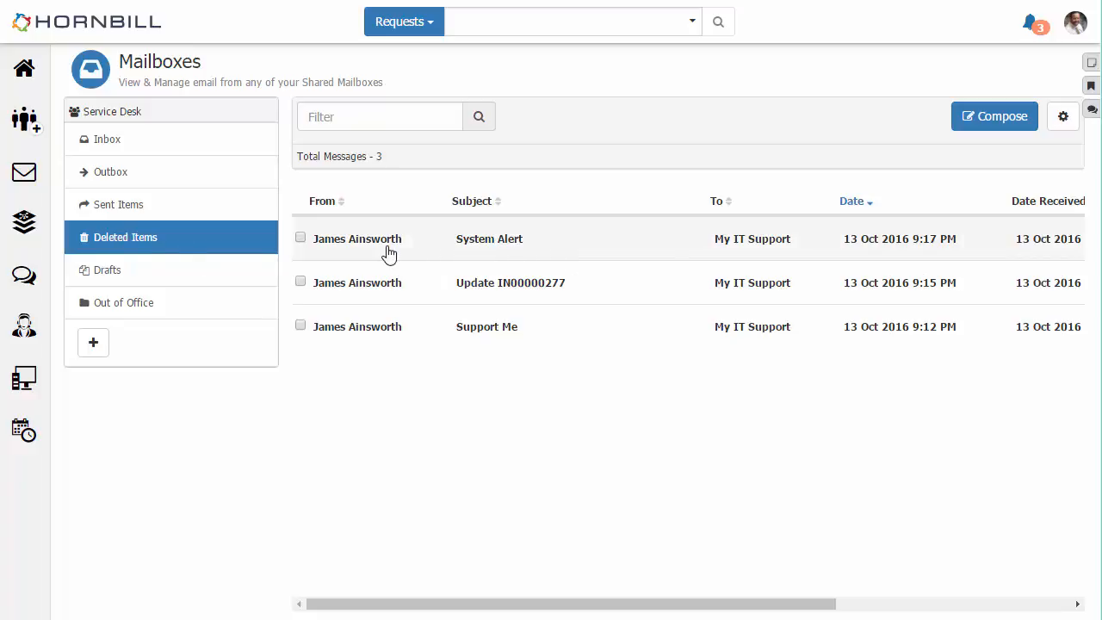
pyautogui.click(24, 325)
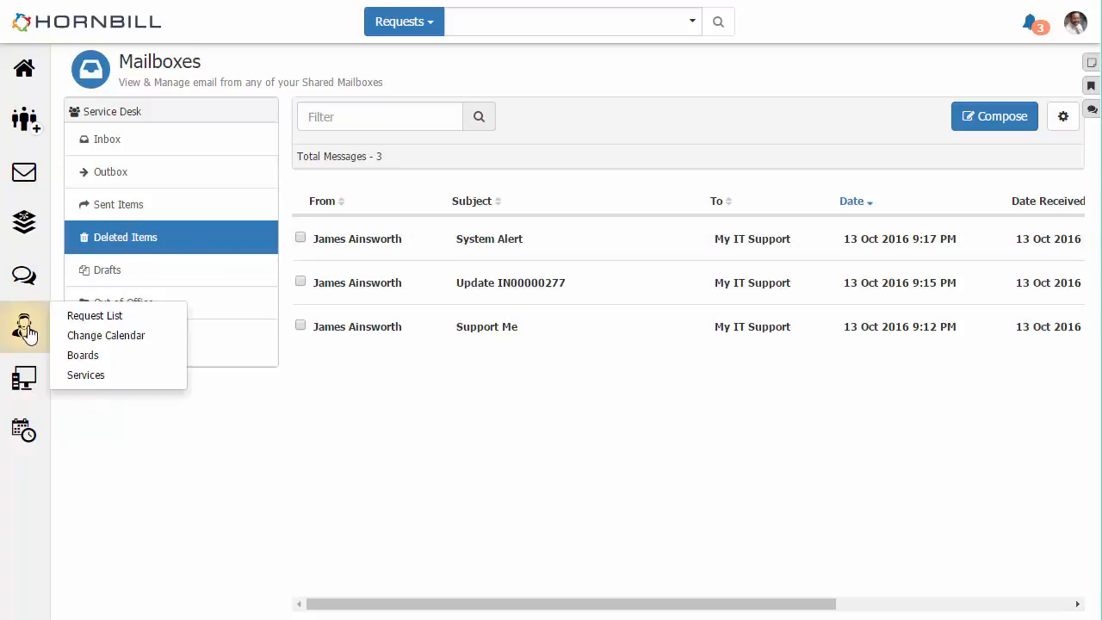
pyautogui.click(94, 315)
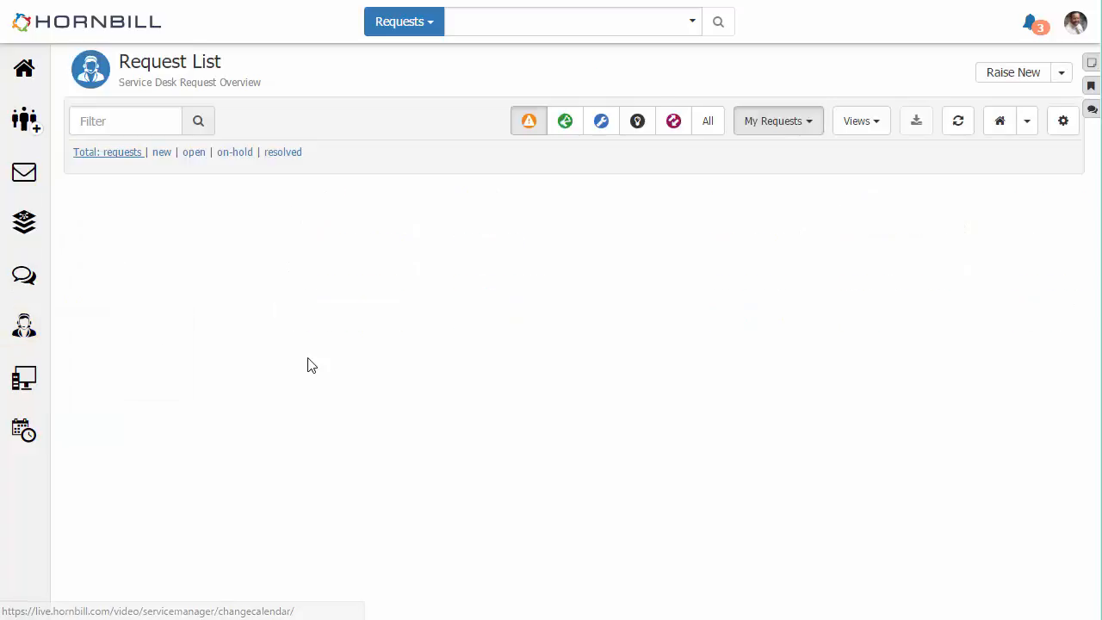